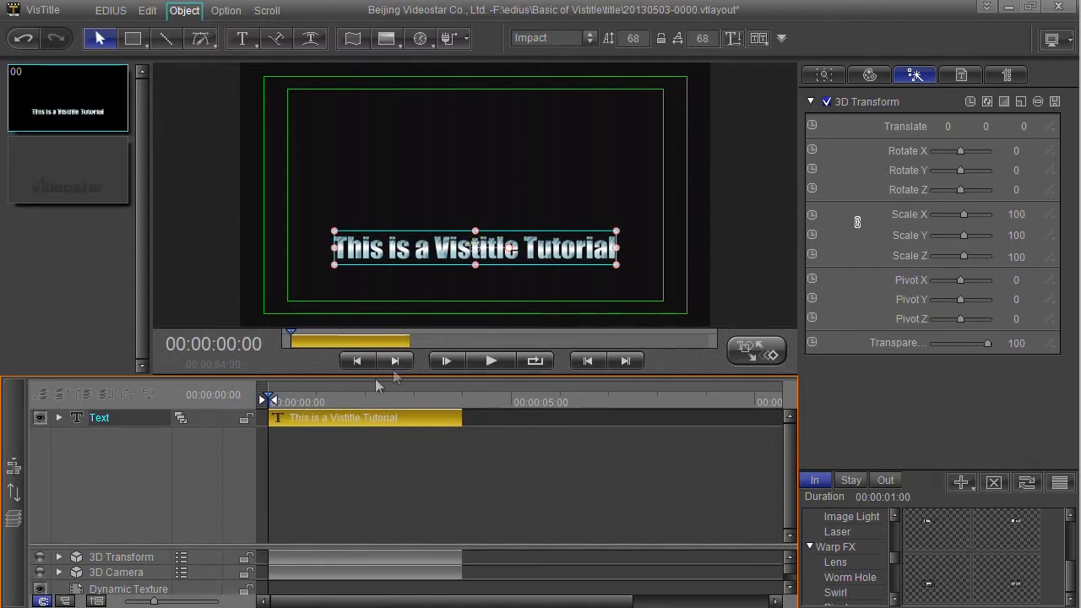
pyautogui.moveTo(540, 410)
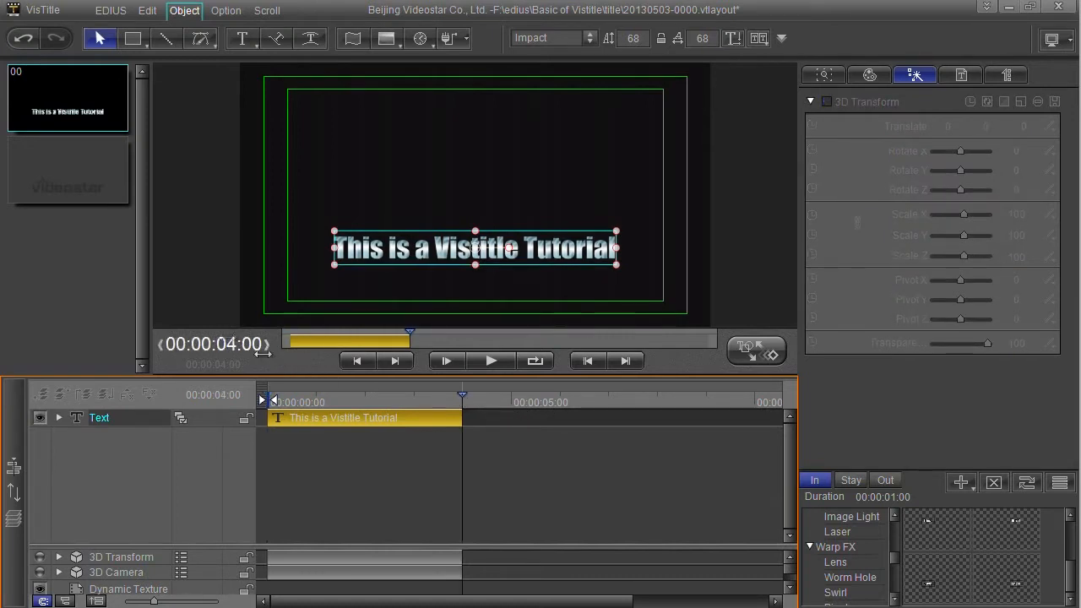
# Step: Extend the 'This is a Vistitle Tutorial' clip's right edge, trimming it to about 00:00:06:00
pyautogui.moveTo(461, 417); pyautogui.dragTo(554, 417)
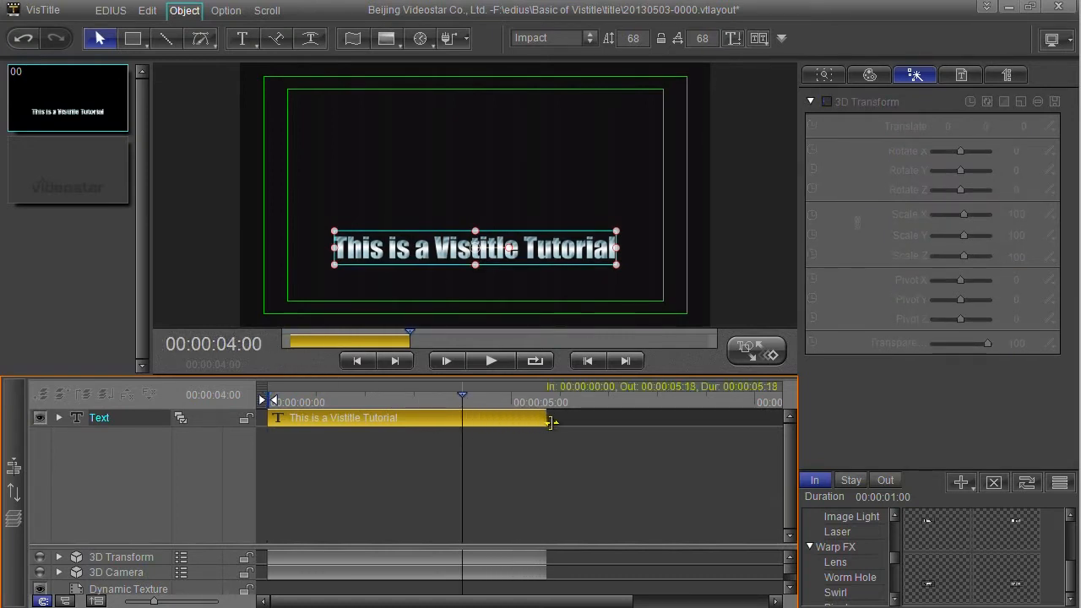
pyautogui.moveTo(549, 417); pyautogui.dragTo(625, 417)
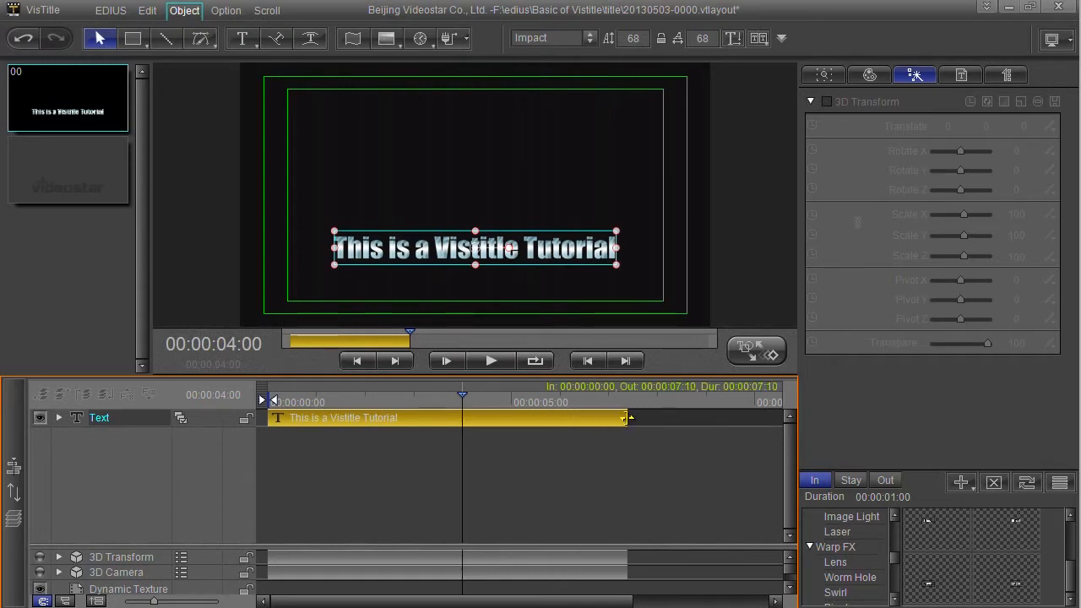
pyautogui.moveTo(625, 418); pyautogui.dragTo(587, 417)
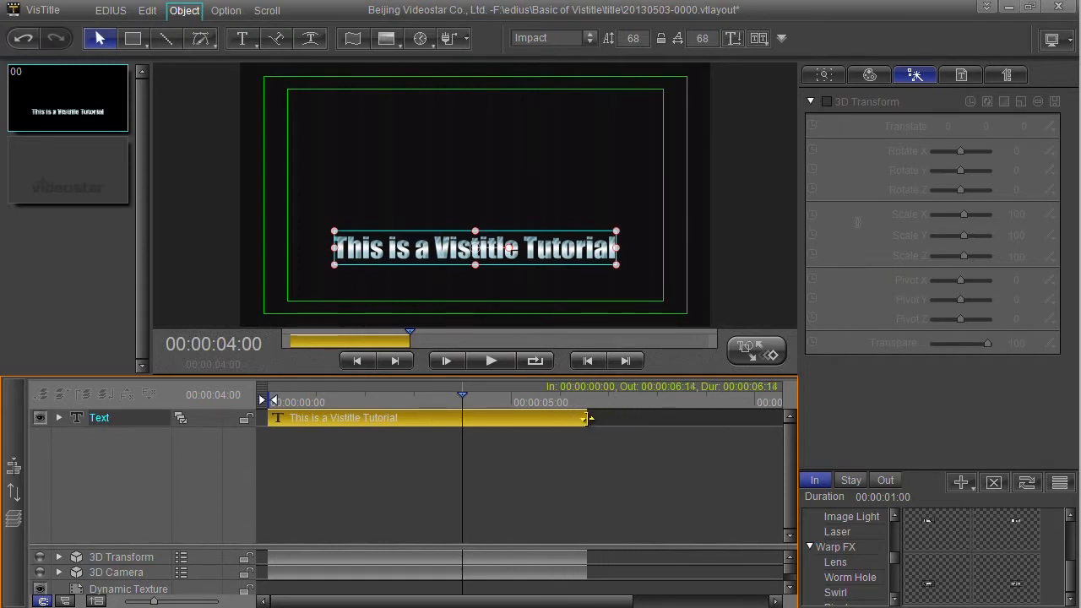
pyautogui.click(825, 102)
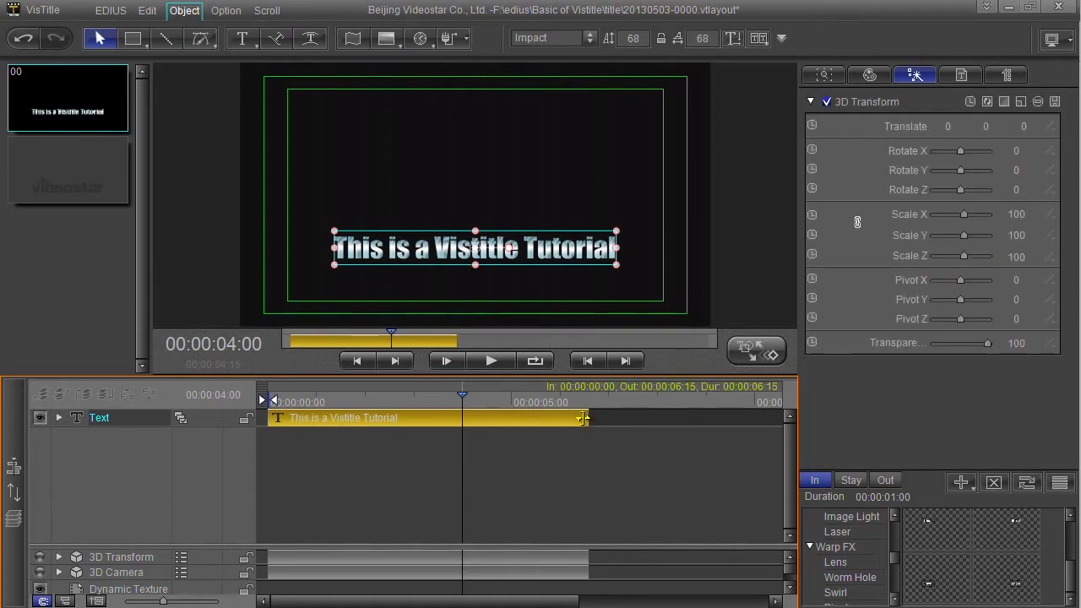
pyautogui.moveTo(588, 417); pyautogui.dragTo(571, 417)
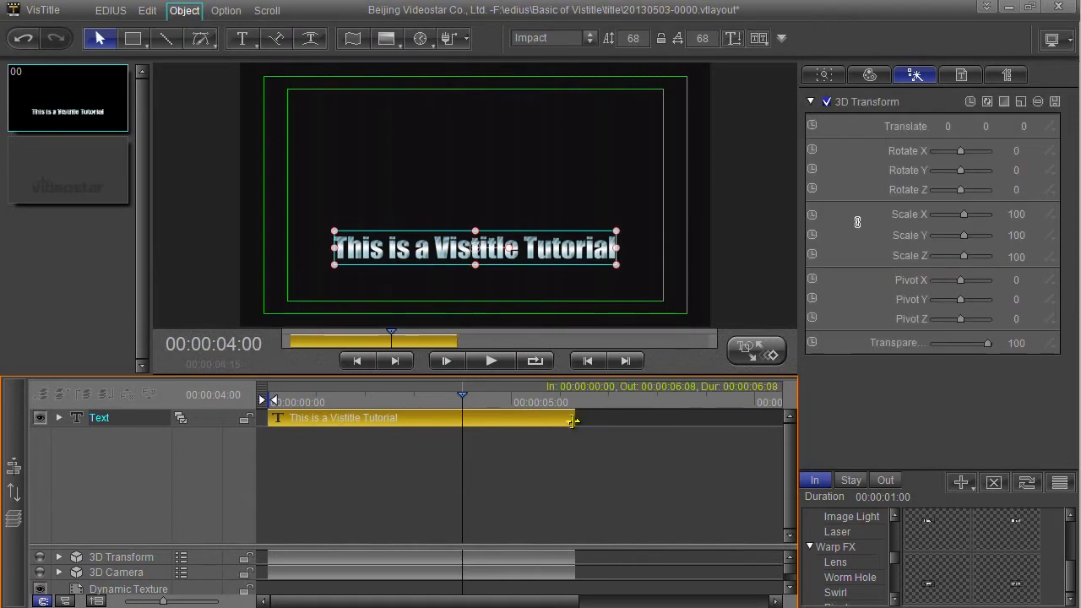
pyautogui.moveTo(570, 419); pyautogui.dragTo(557, 420)
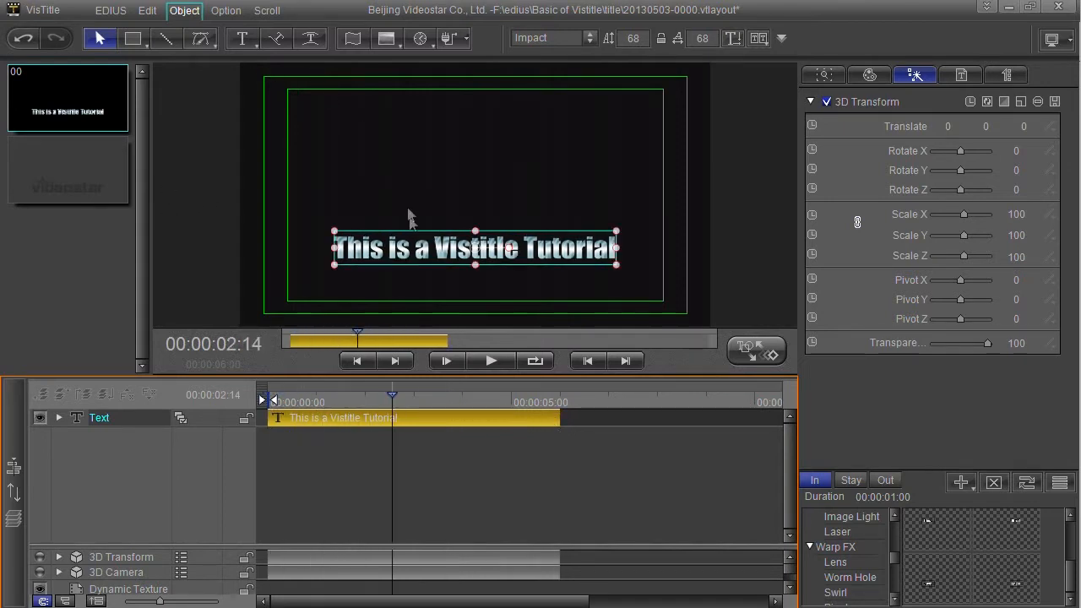
pyautogui.moveTo(754, 194)
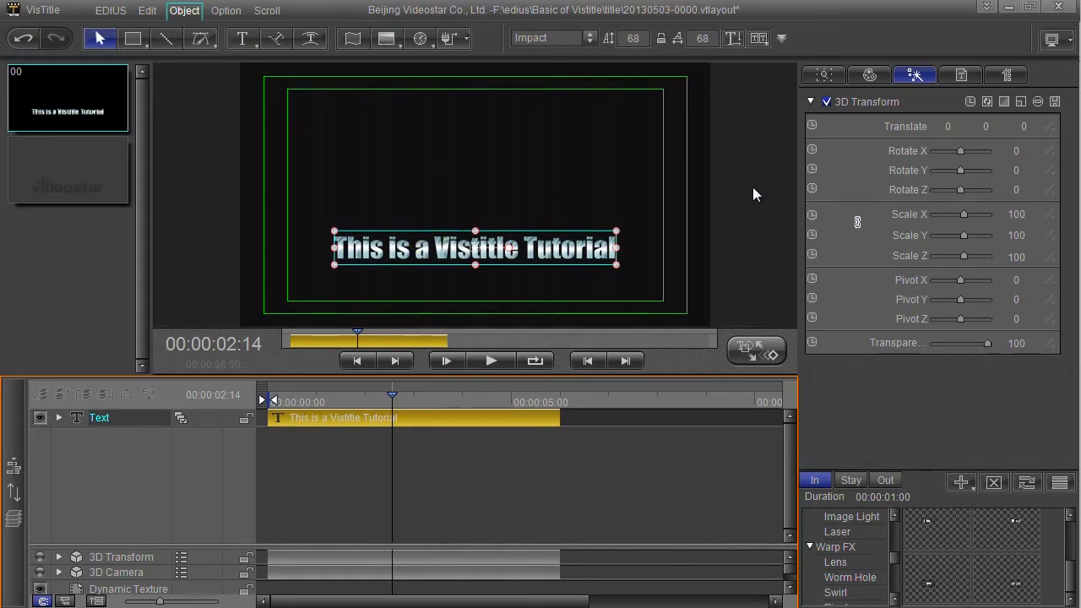
pyautogui.moveTo(820, 166)
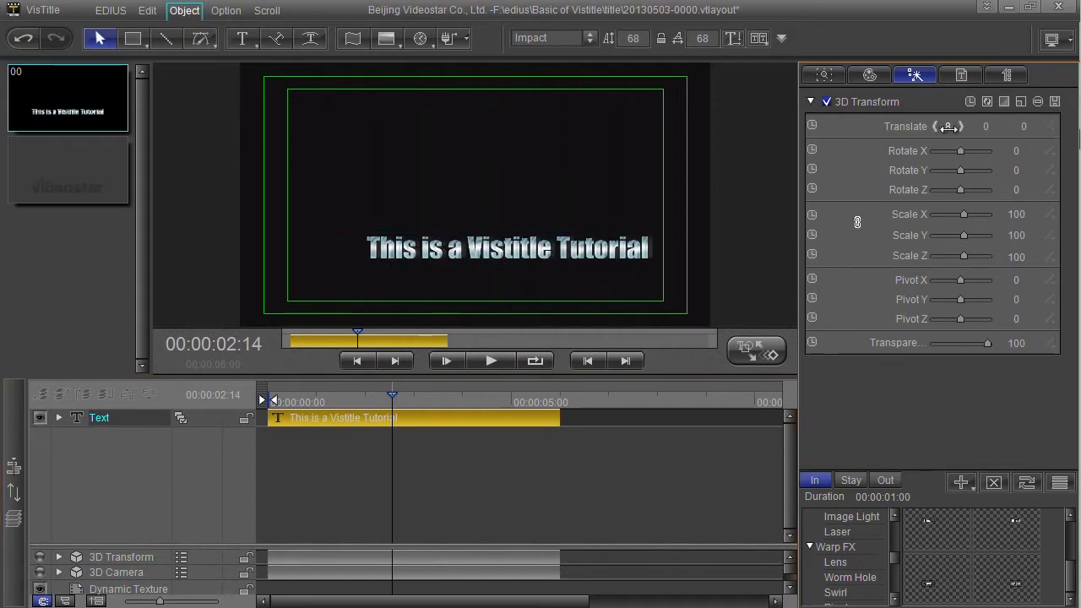
# Step: Set the title's 3D Translate to 0, 1, -10 and preview it near three seconds
pyautogui.moveTo(985, 126); pyautogui.dragTo(962, 126)
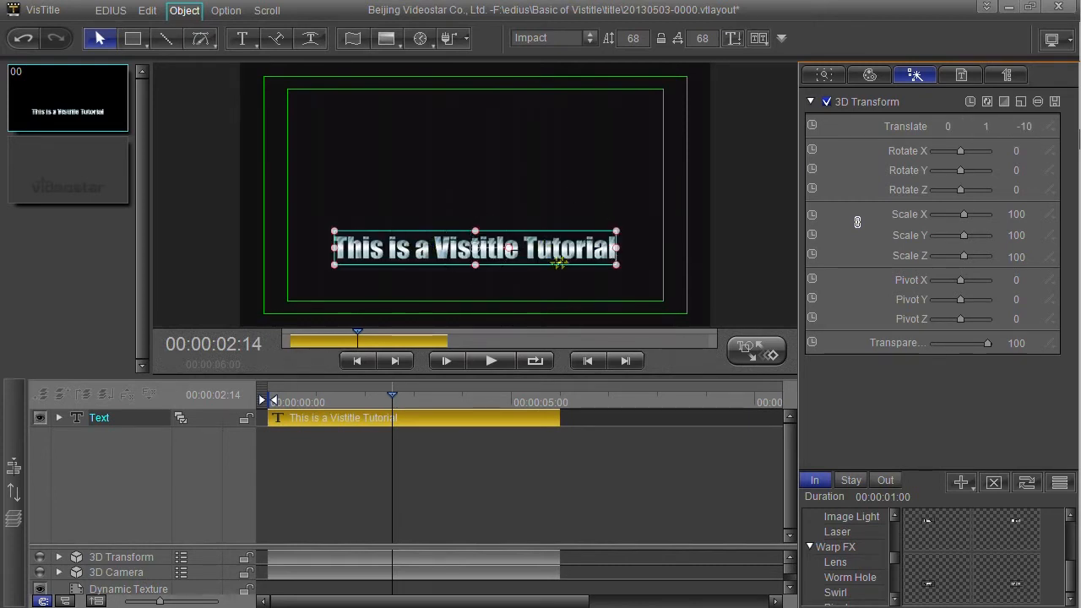
pyautogui.click(420, 395)
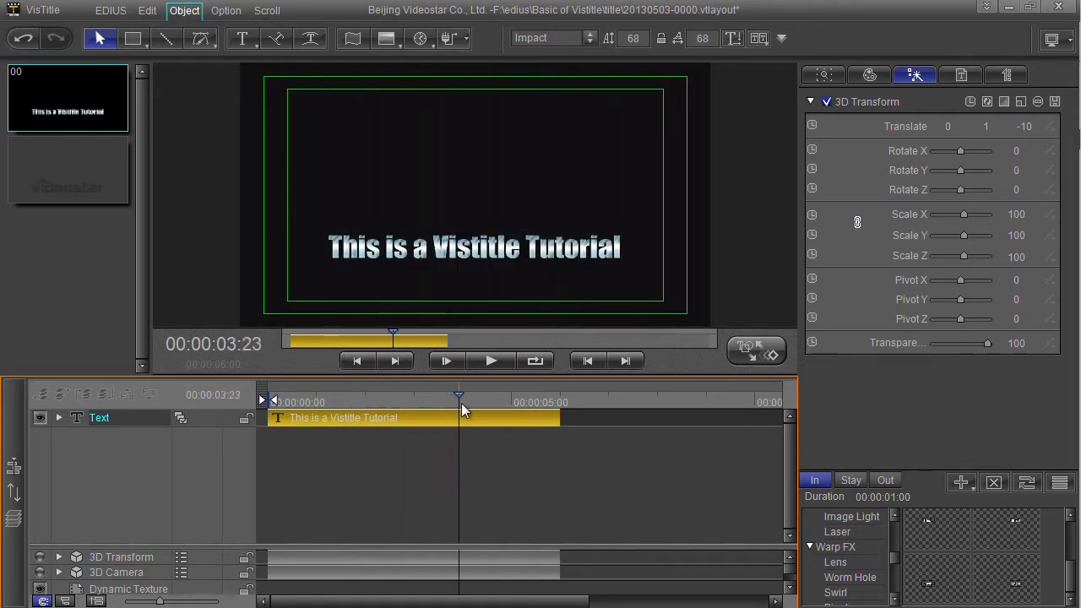
pyautogui.moveTo(459, 395); pyautogui.dragTo(370, 395)
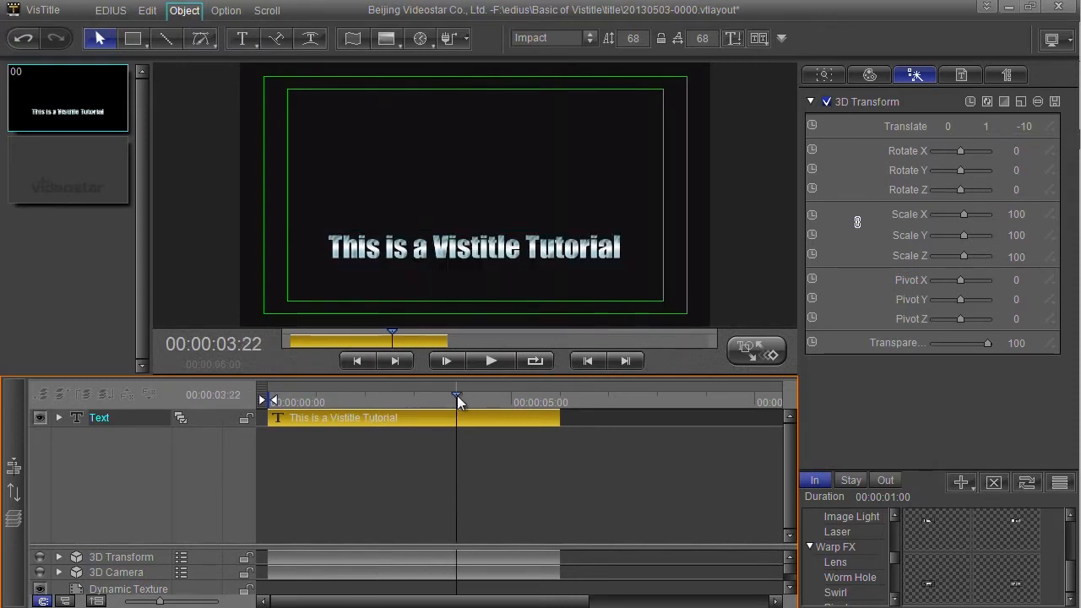
# Step: Expand the Text track and its 3D Transform group to list Translate, Rotate and Scale
pyautogui.click(274, 401)
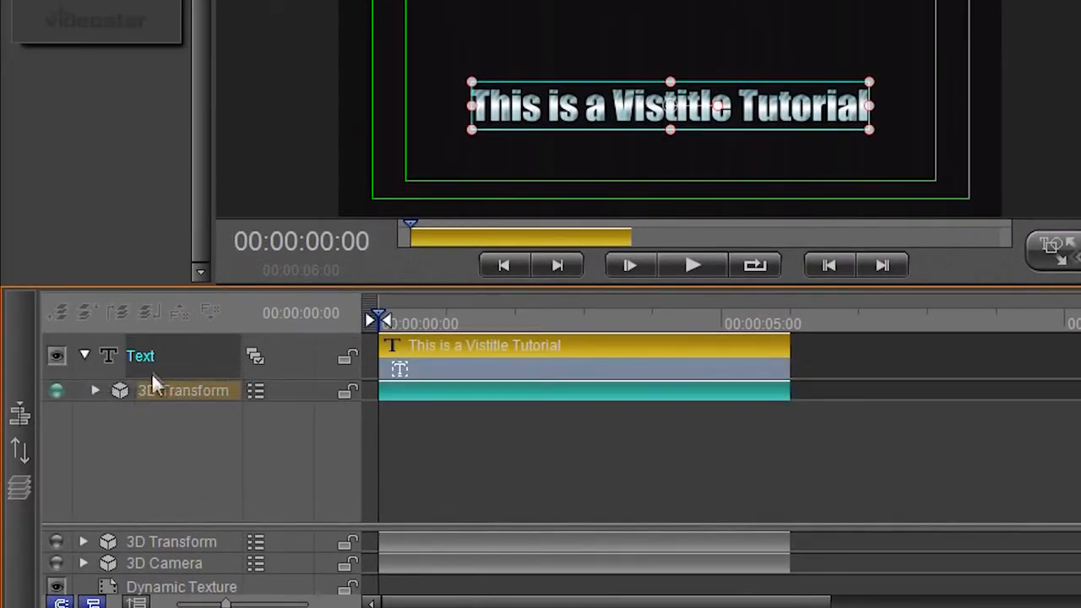
pyautogui.click(94, 390)
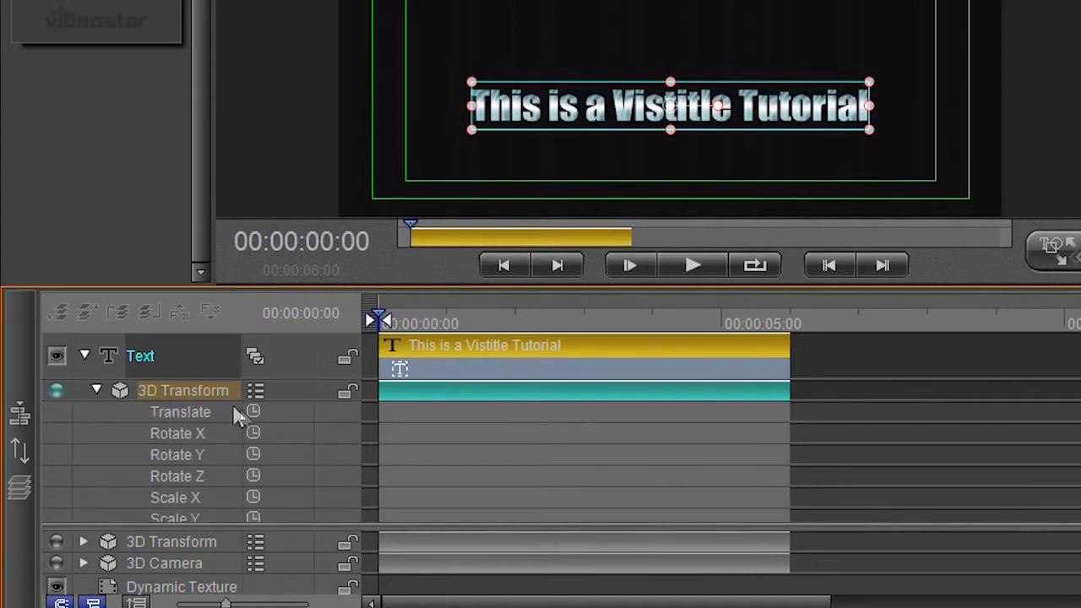
pyautogui.moveTo(253, 434)
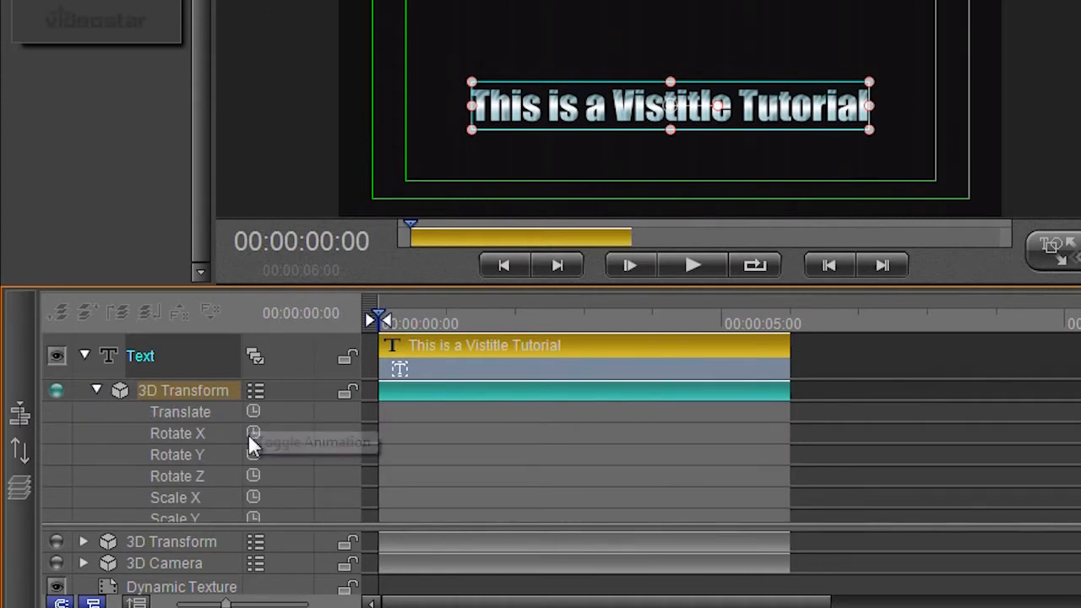
pyautogui.moveTo(210, 437)
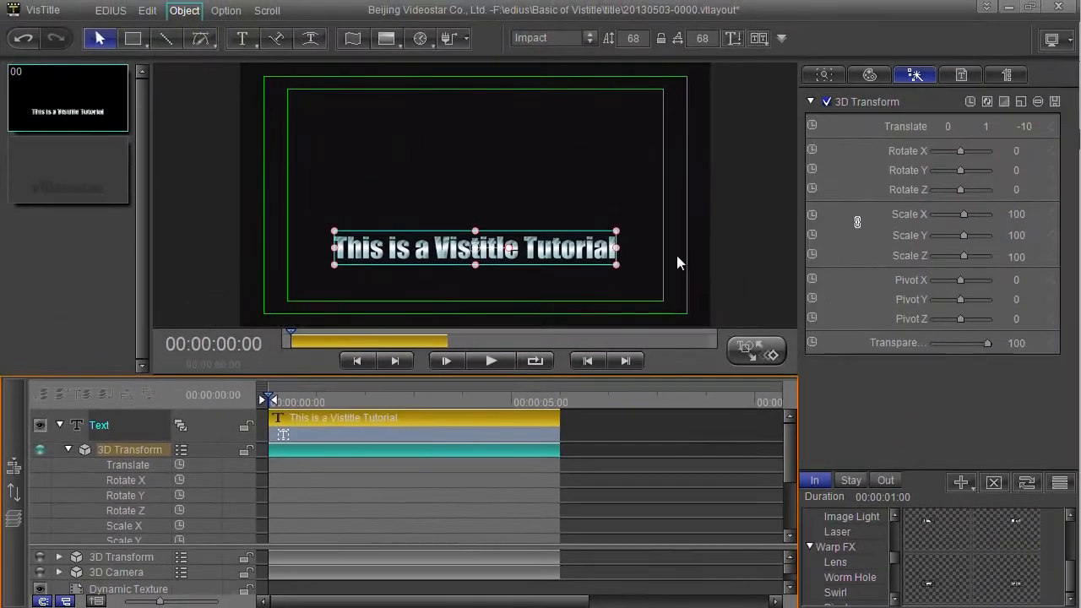
# Step: Turn on Translate keyframing and place the title near the bottom centre at clip start
pyautogui.click(812, 126)
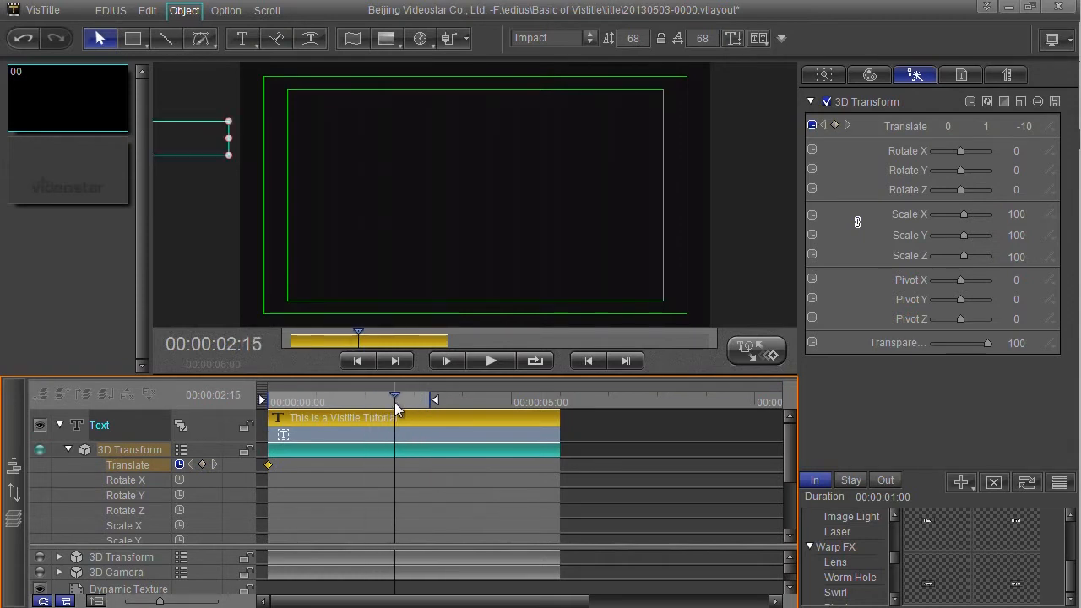
pyautogui.moveTo(198, 152)
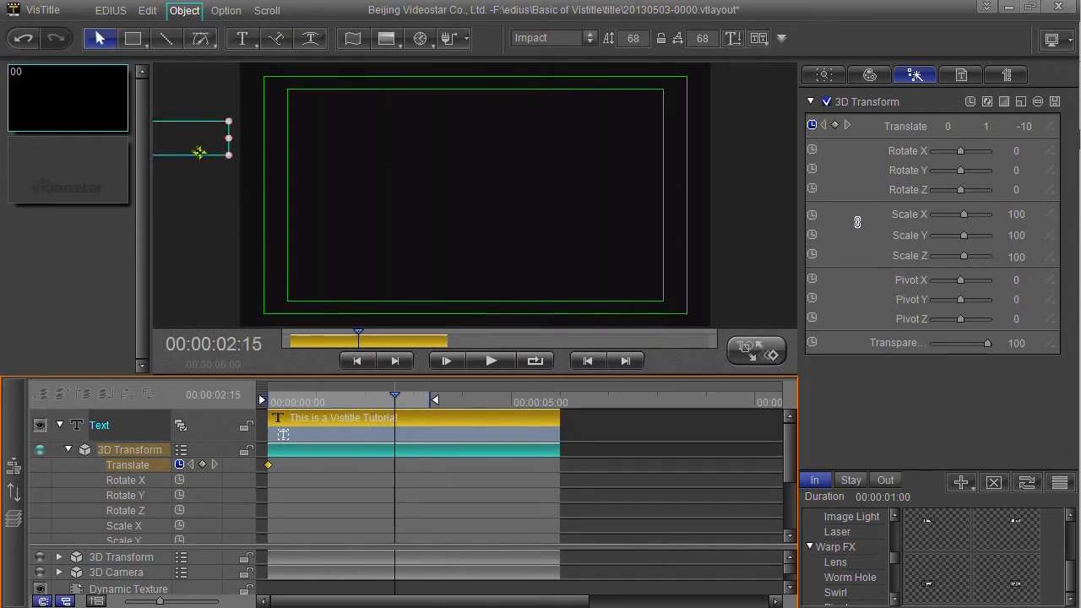
pyautogui.click(475, 273)
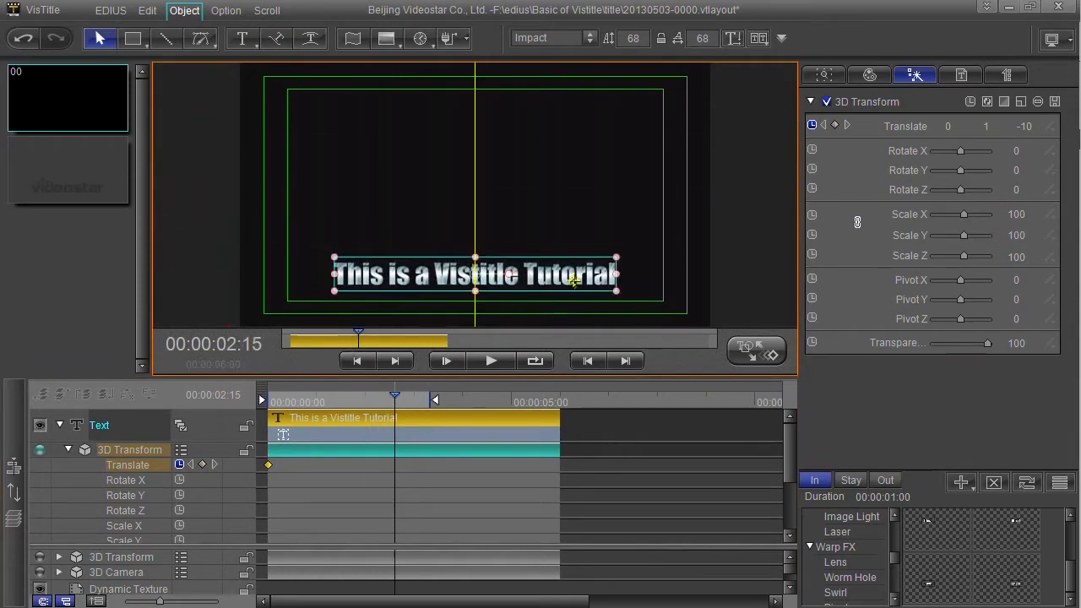
pyautogui.moveTo(474, 274); pyautogui.dragTo(486, 286)
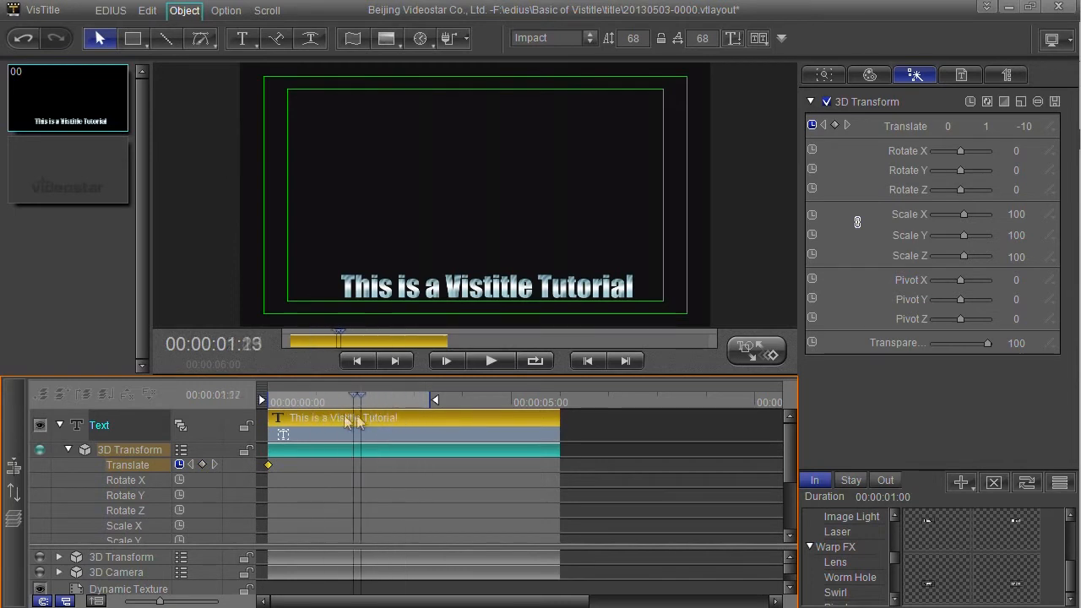
pyautogui.click(409, 398)
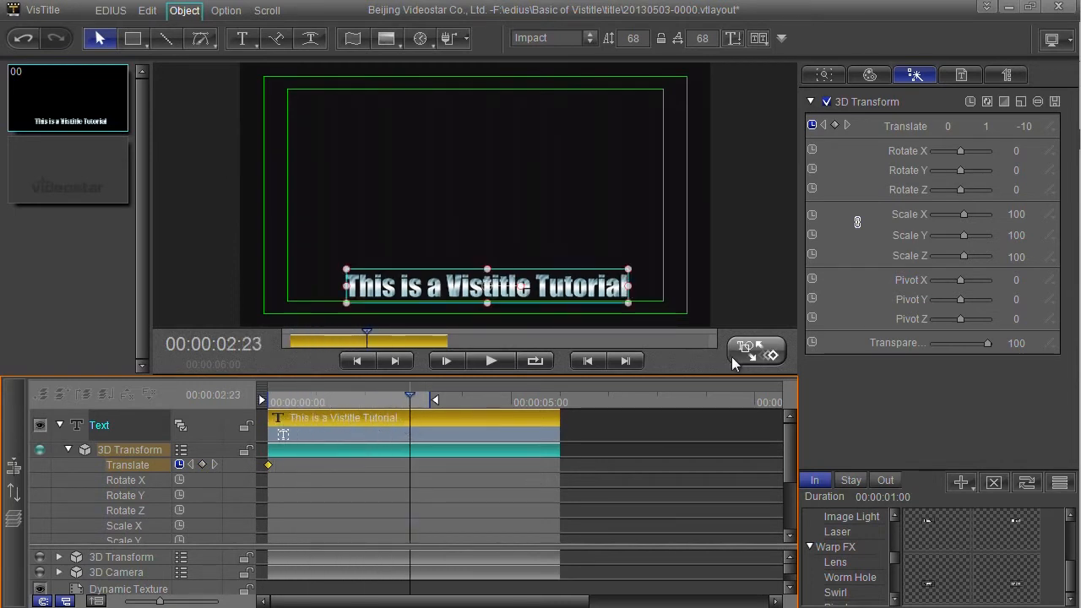
pyautogui.moveTo(746, 349)
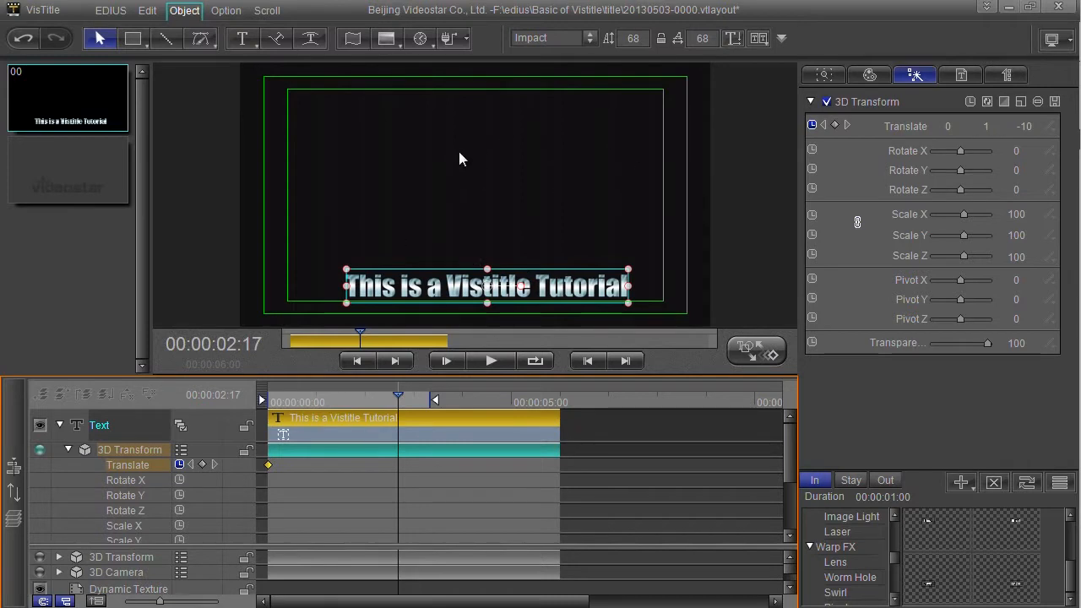
pyautogui.moveTo(486, 288); pyautogui.dragTo(466, 275)
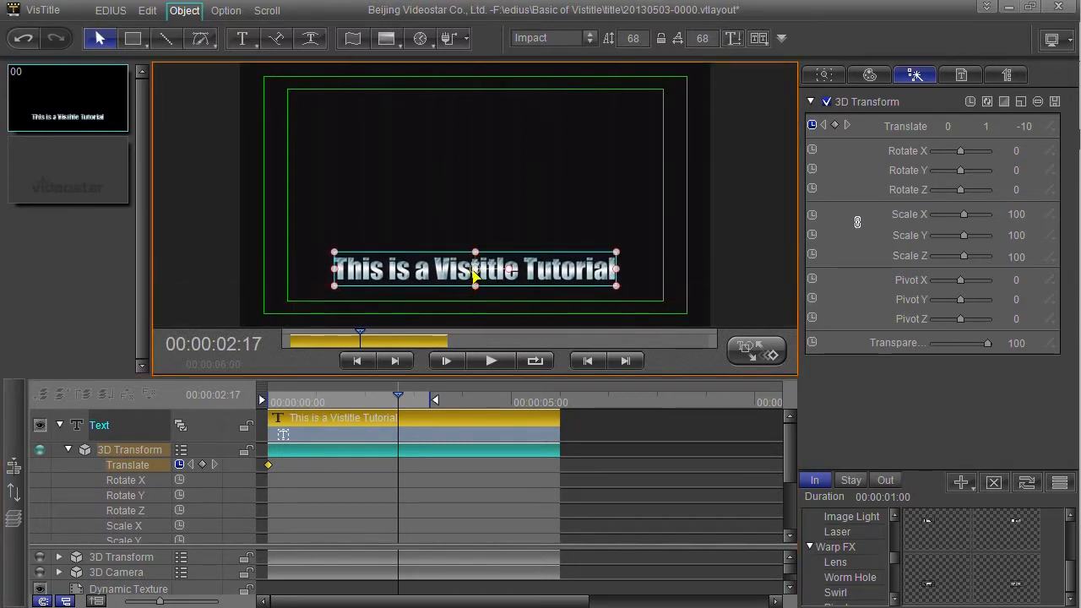
pyautogui.moveTo(481, 296)
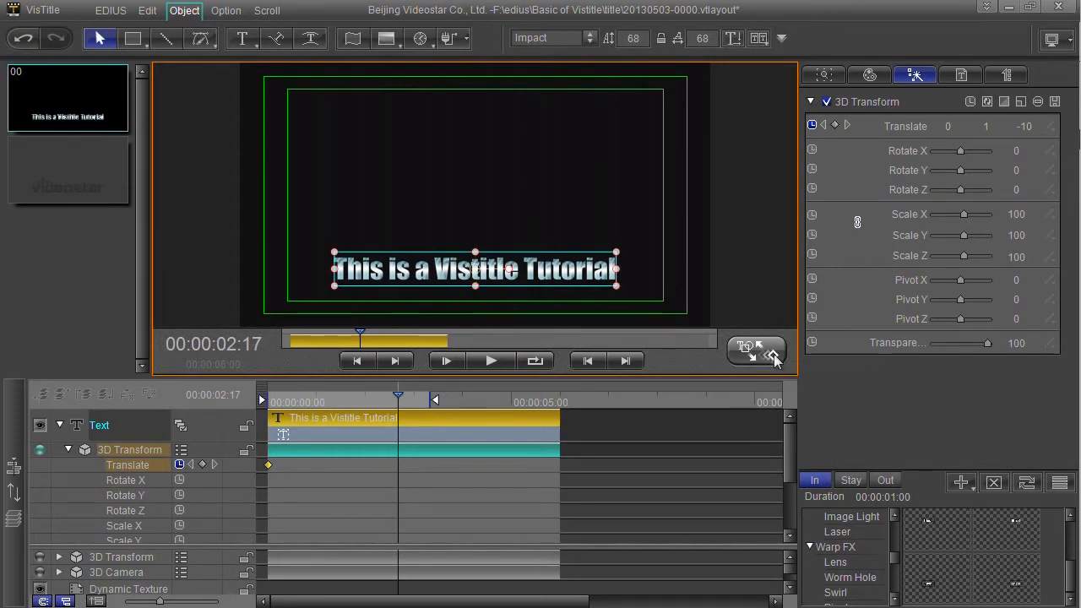
pyautogui.moveTo(770, 355)
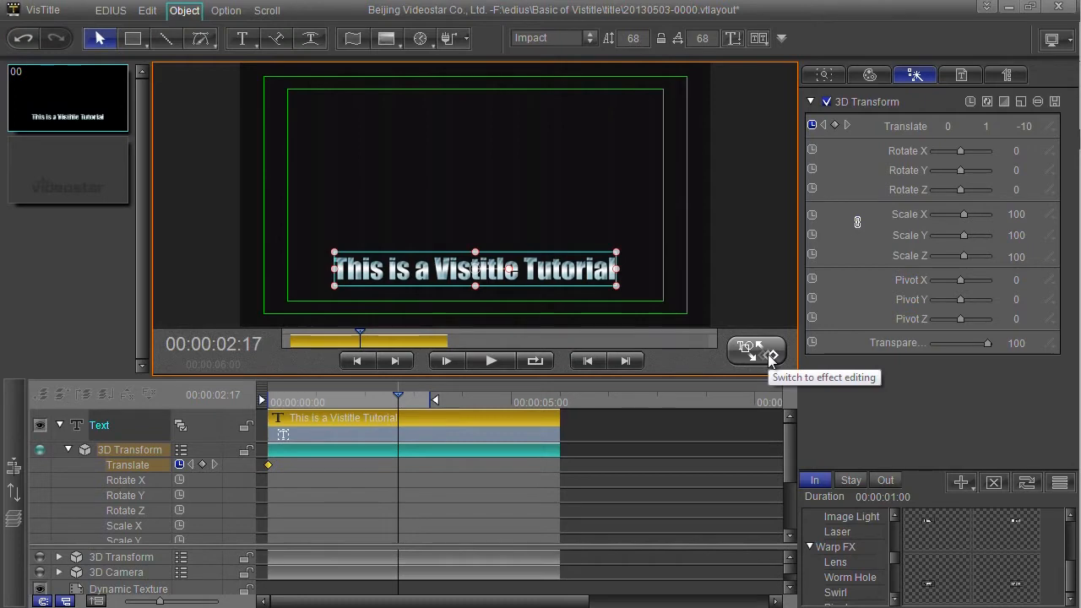
# Step: At about three seconds, move the title lower to add another Translate keyframe
pyautogui.click(756, 350)
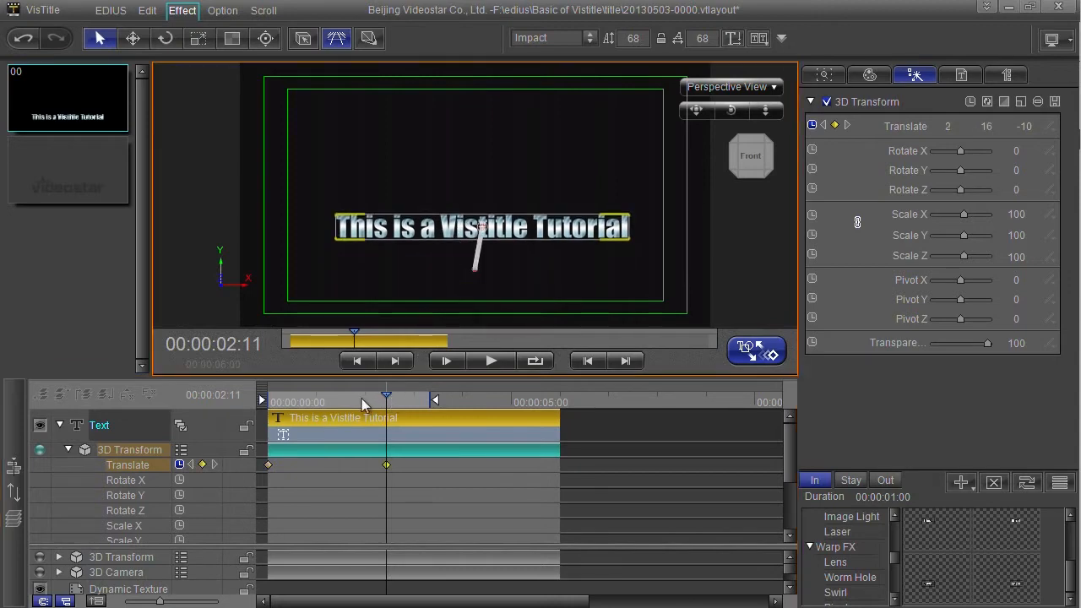
pyautogui.moveTo(354, 398); pyautogui.dragTo(431, 398)
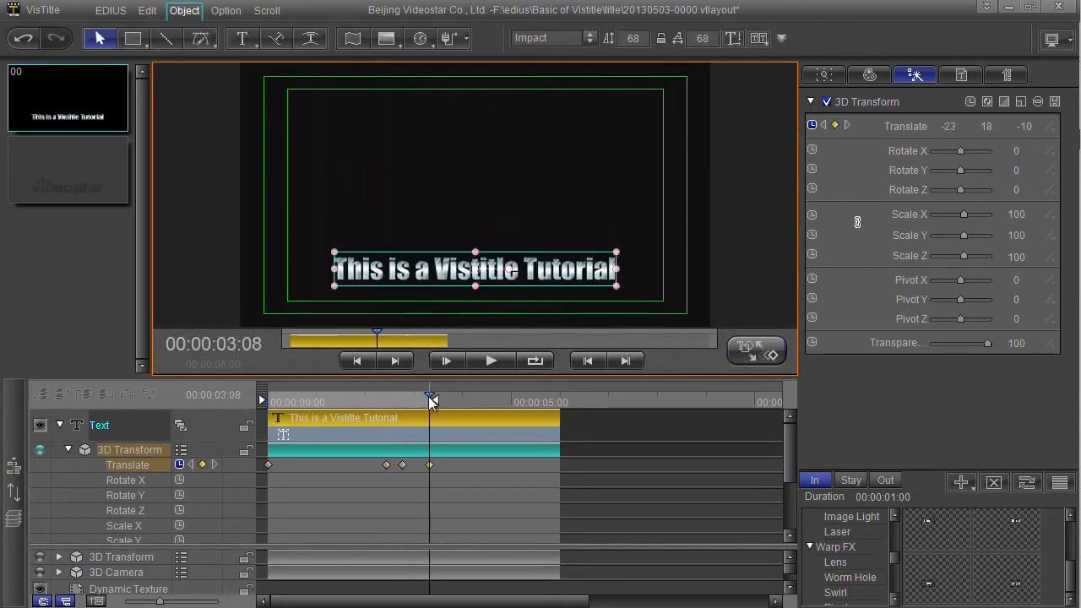
pyautogui.moveTo(431, 398); pyautogui.dragTo(323, 398)
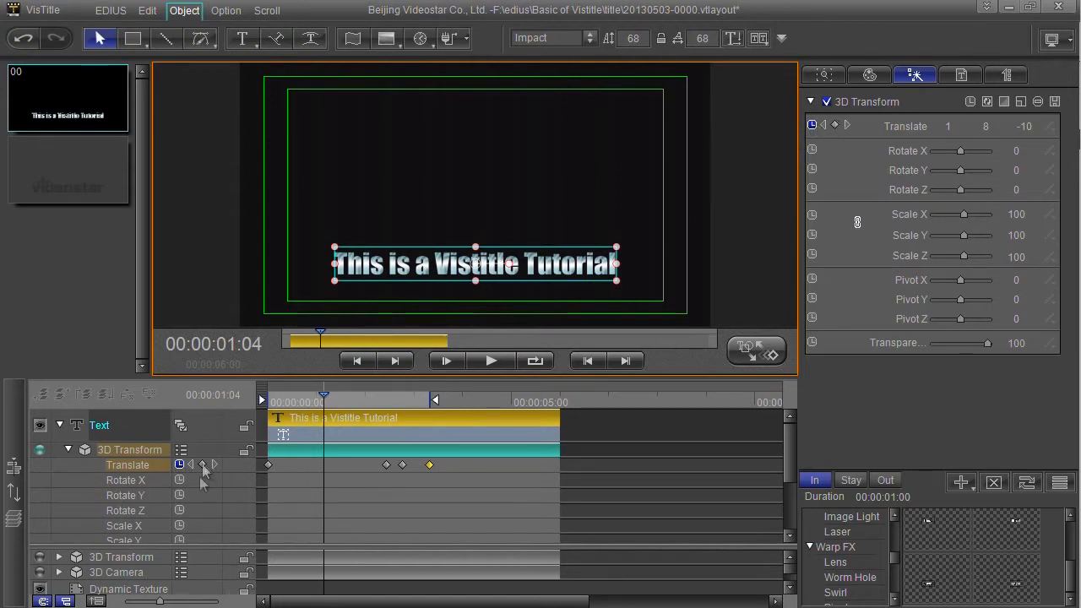
pyautogui.moveTo(180, 465)
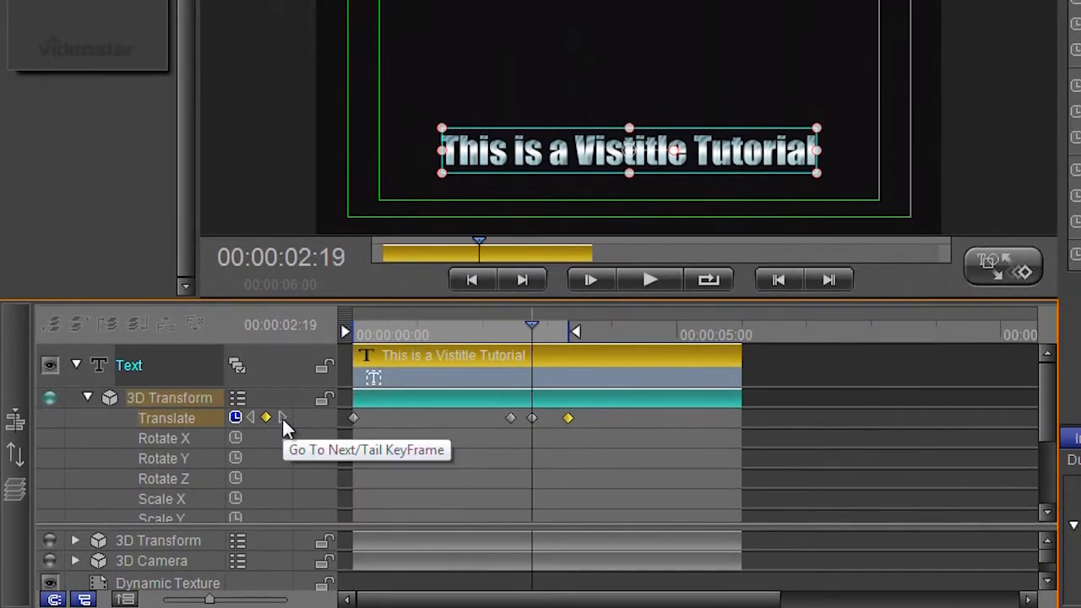
pyautogui.moveTo(468, 376)
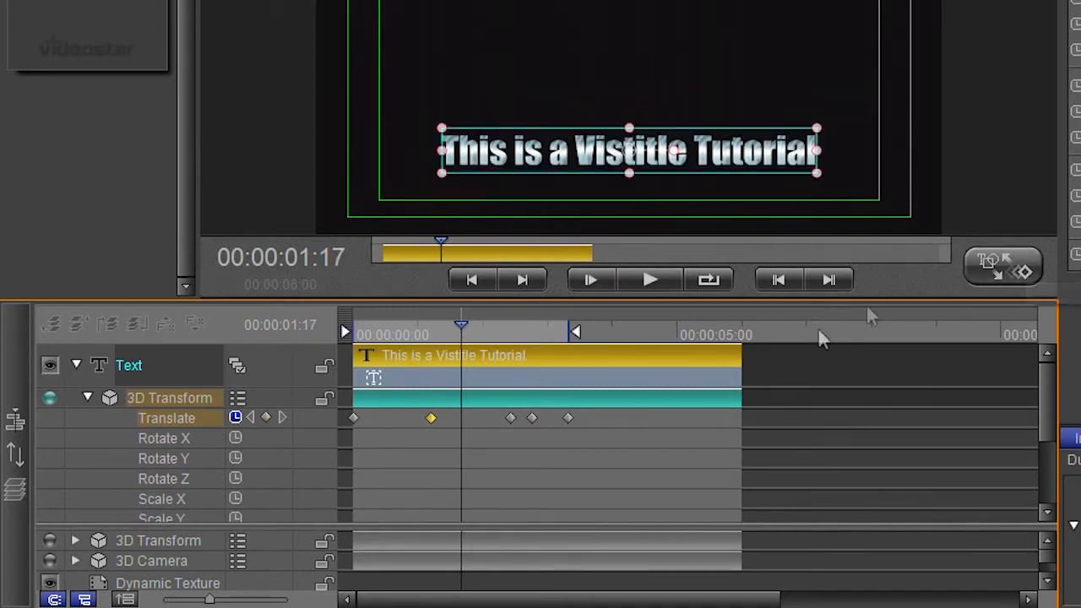
pyautogui.moveTo(1024, 306)
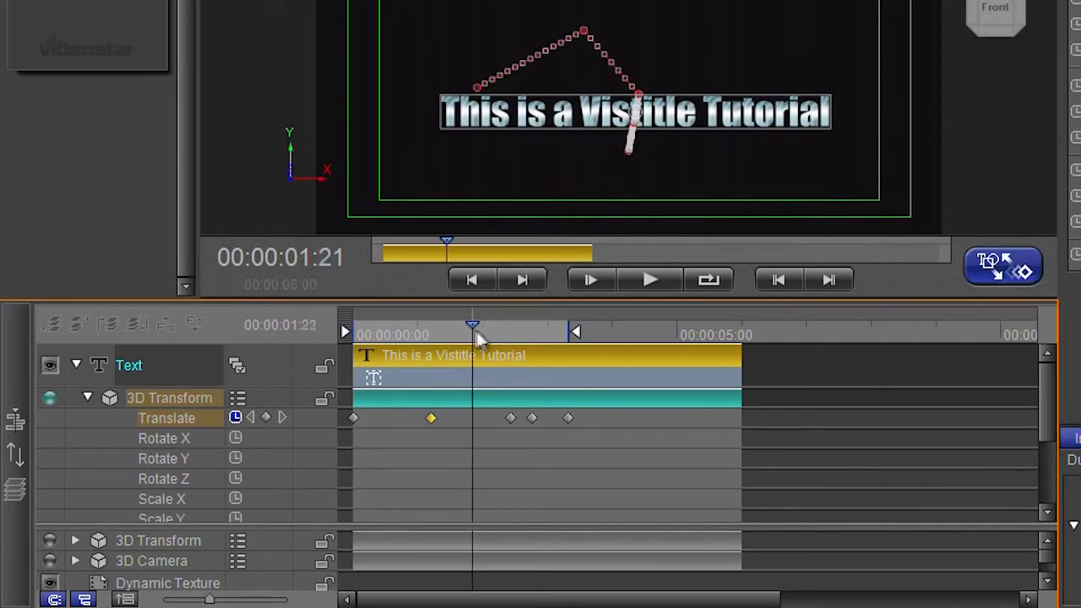
# Step: Delete the mid-clip Translate keyframes around 1:17–2:11, keeping only the 00:00:00:00 keyframe
pyautogui.moveTo(472, 327); pyautogui.dragTo(443, 327)
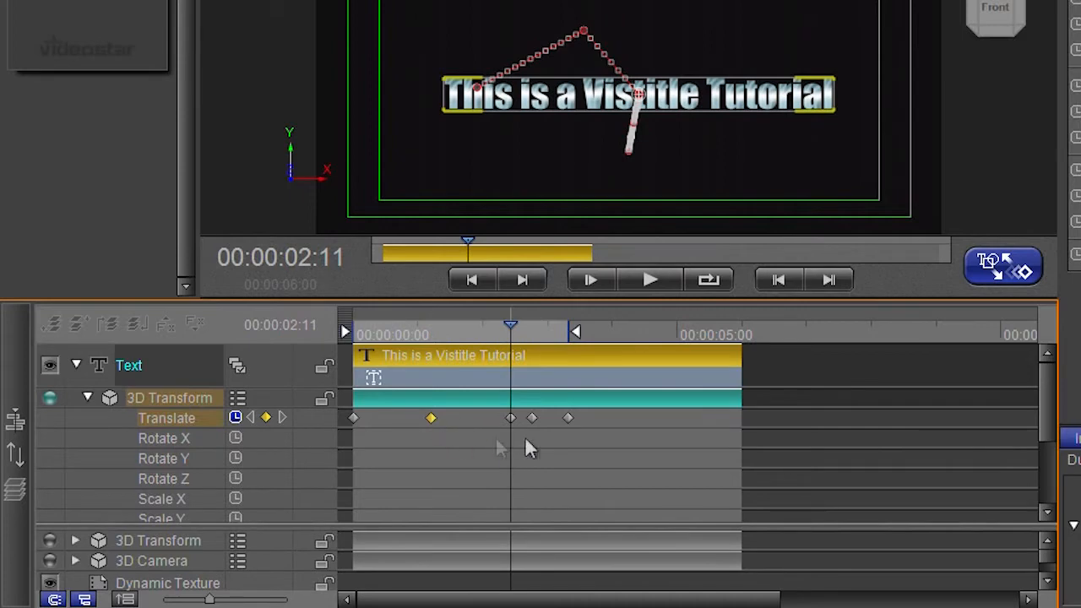
pyautogui.moveTo(499, 353)
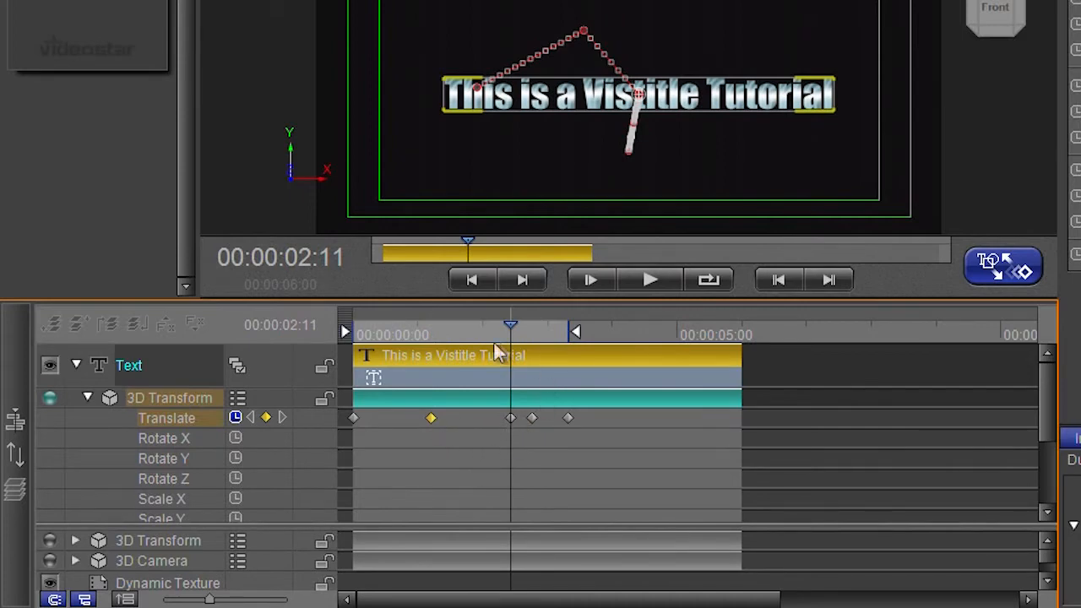
pyautogui.moveTo(432, 429)
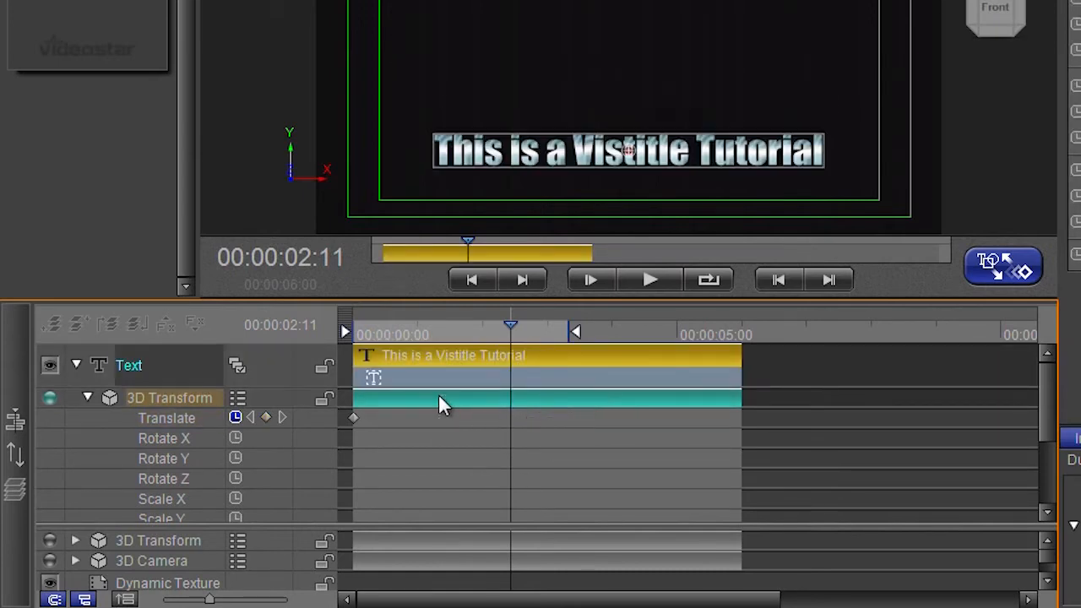
pyautogui.moveTo(510, 329); pyautogui.dragTo(461, 329)
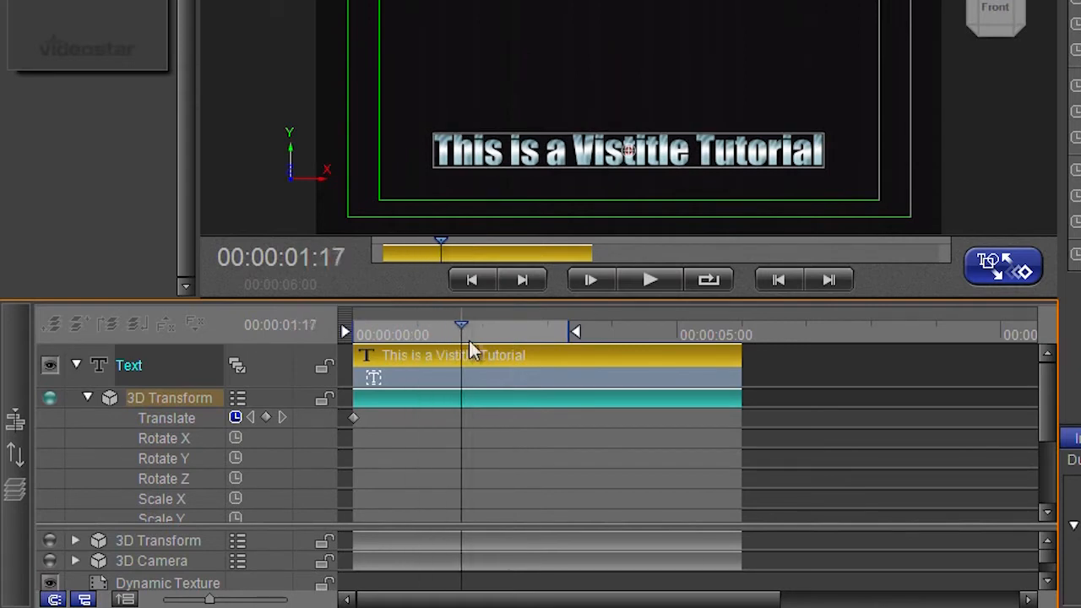
# Step: Set a Translate keyframe at about 2:05 with the title low-centre, then play the fly-in
pyautogui.moveTo(461, 329); pyautogui.dragTo(524, 329)
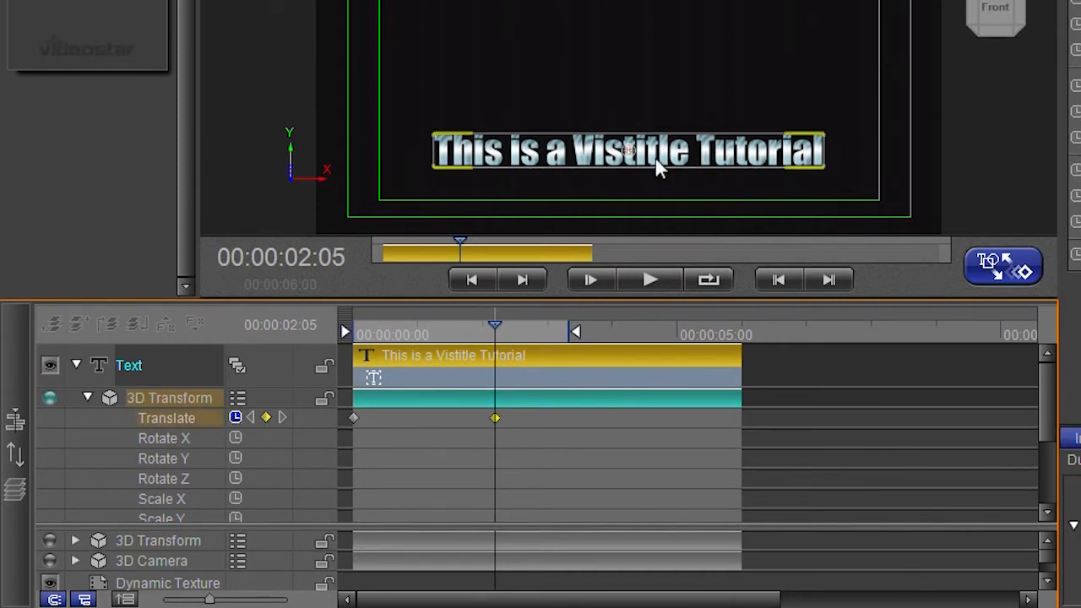
pyautogui.moveTo(259, 429)
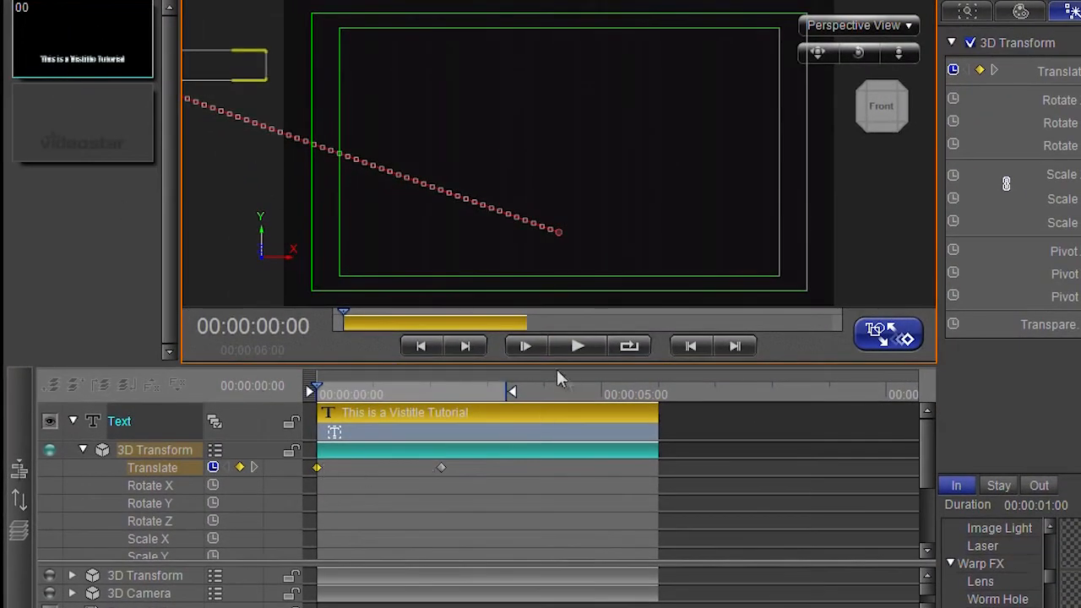
pyautogui.click(578, 345)
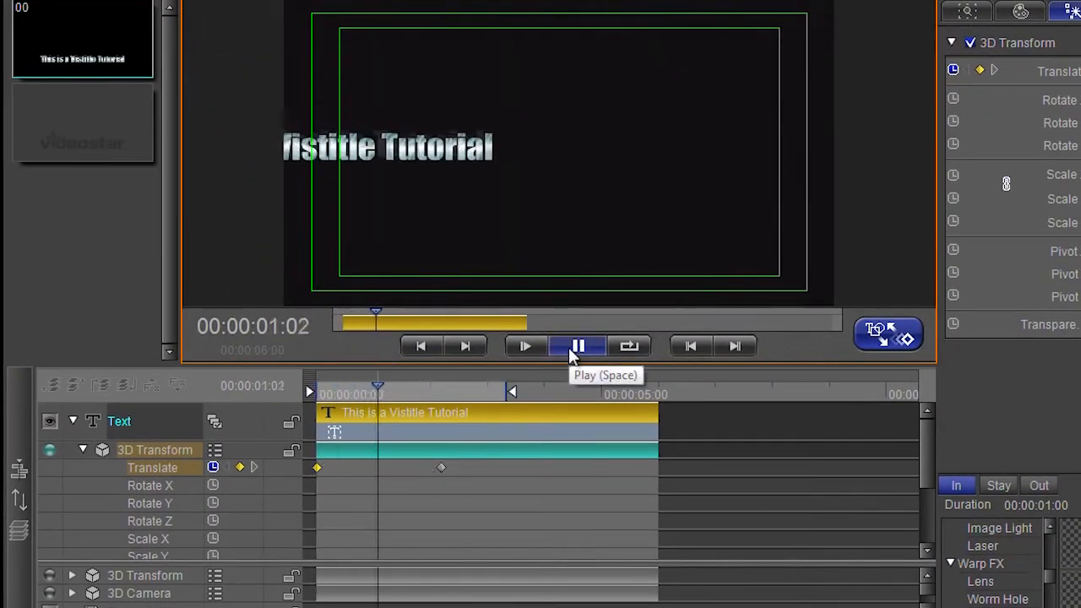
pyautogui.click(579, 345)
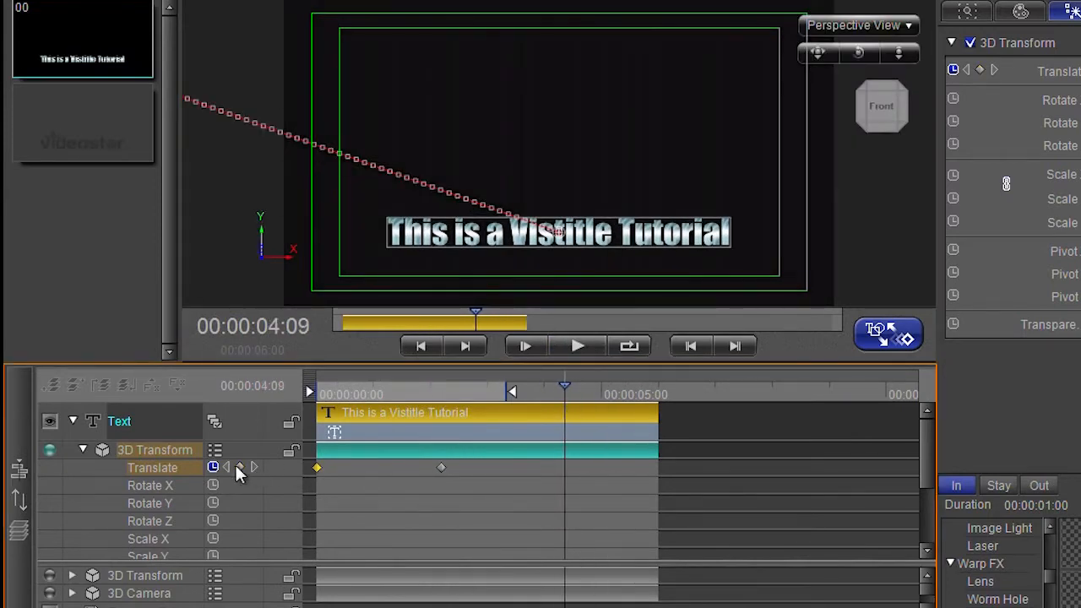
# Step: Add a hold keyframe at 4:09, send the title off-screen at clip end, and play back
pyautogui.click(239, 467)
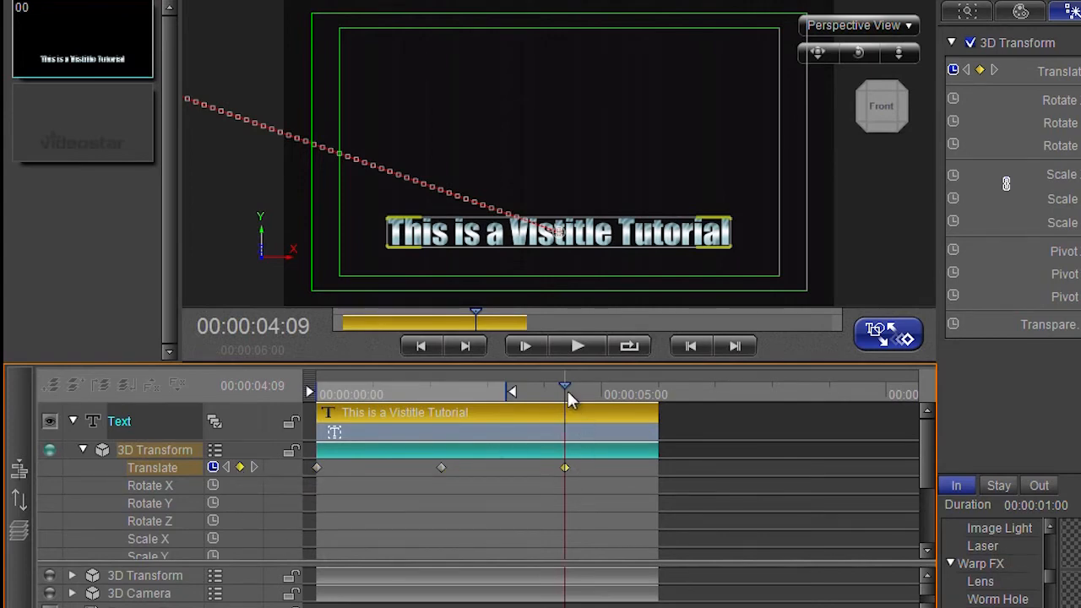
pyautogui.moveTo(564, 386); pyautogui.dragTo(647, 387)
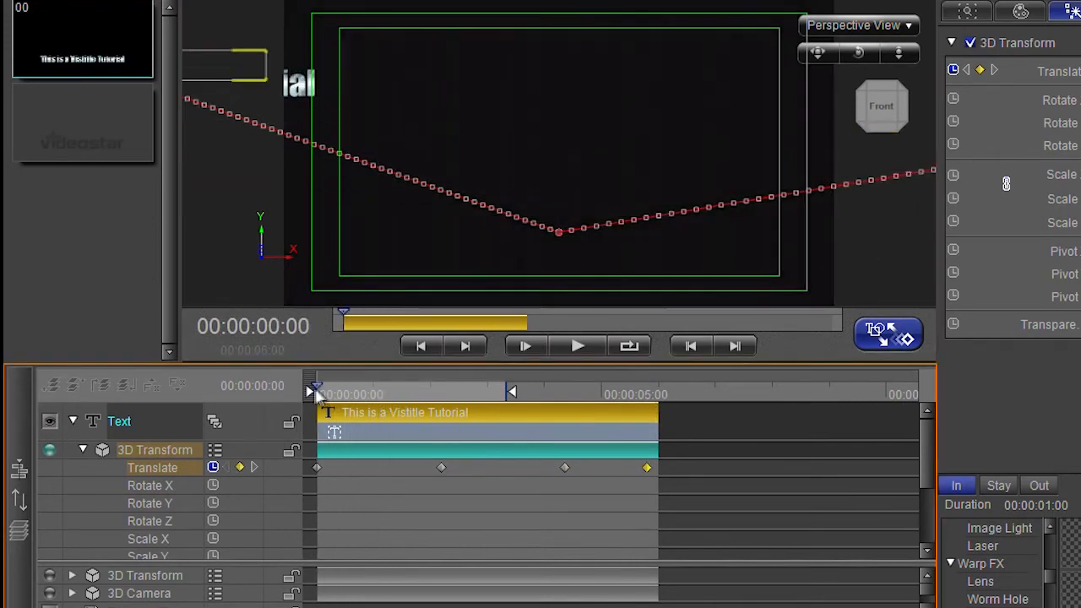
pyautogui.click(577, 345)
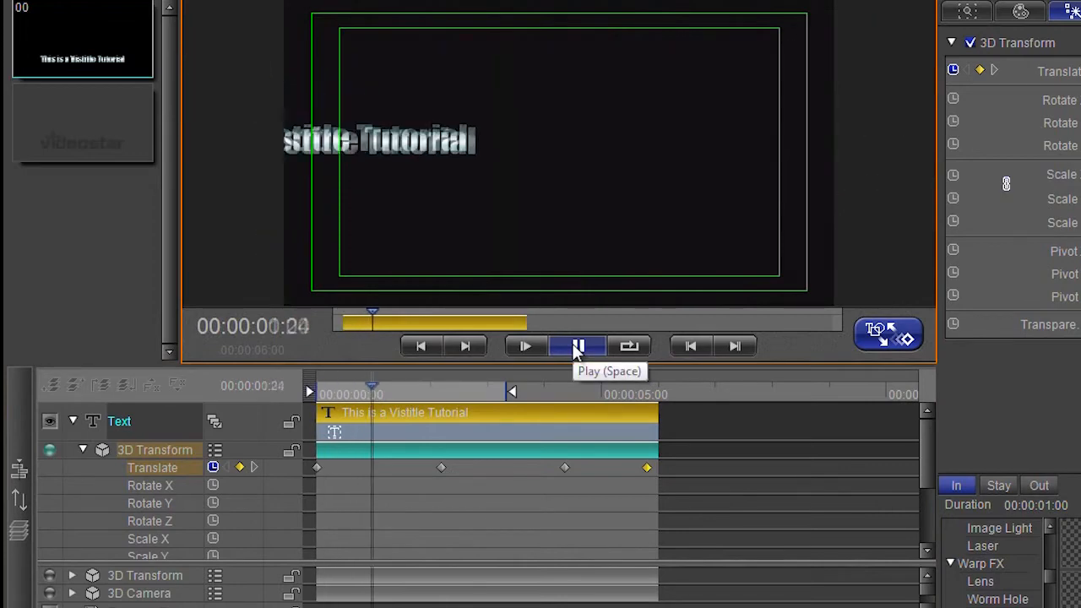
pyautogui.click(578, 345)
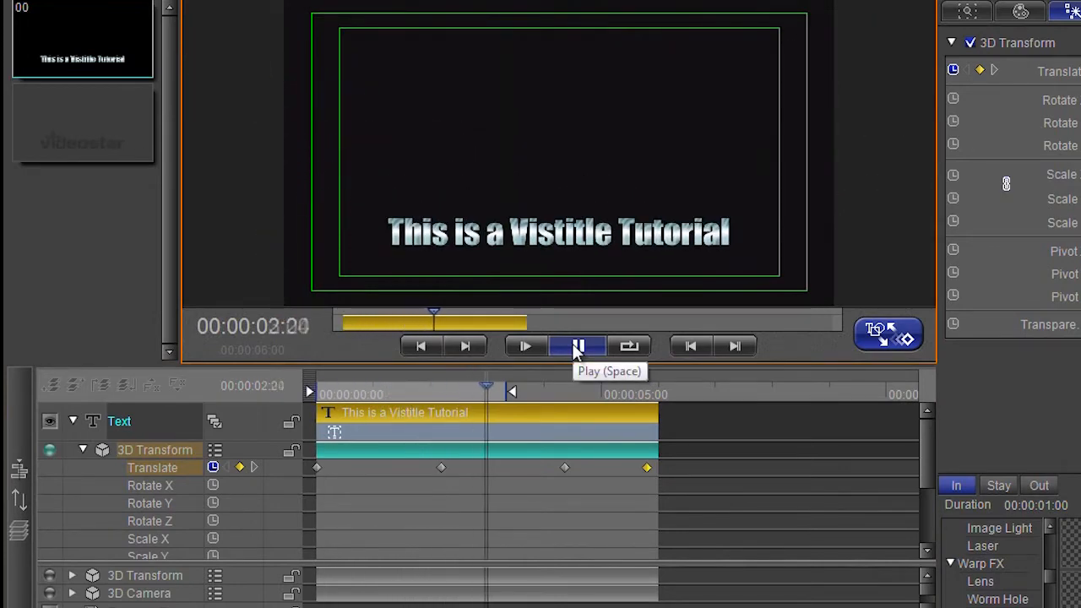
pyautogui.click(577, 345)
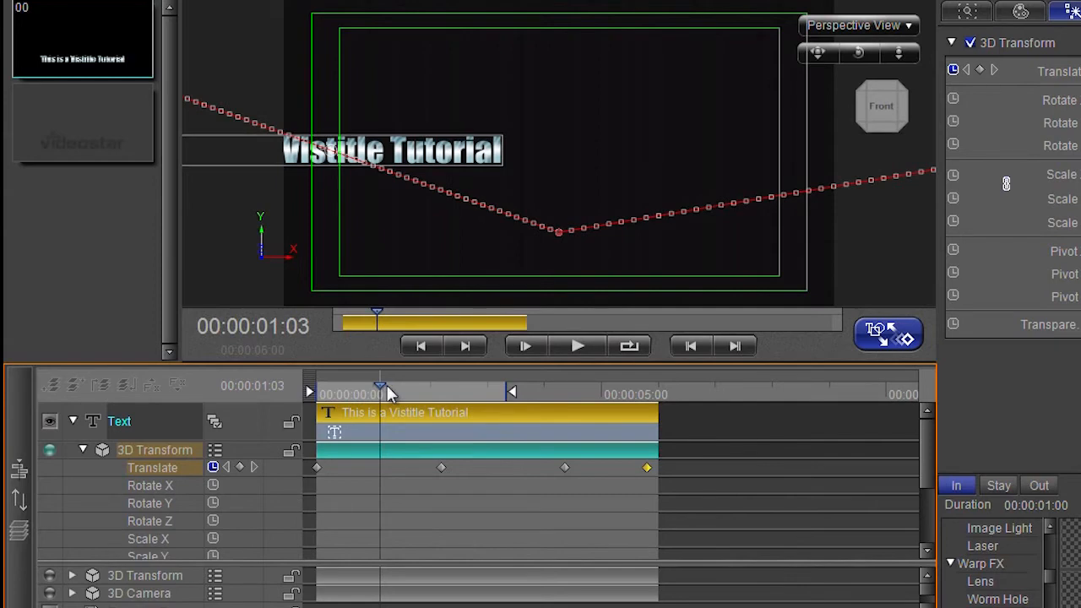
# Step: Preview the motion and set the 00:00:02:05 Translate keyframe to Ease in out
pyautogui.moveTo(380, 393); pyautogui.dragTo(400, 393)
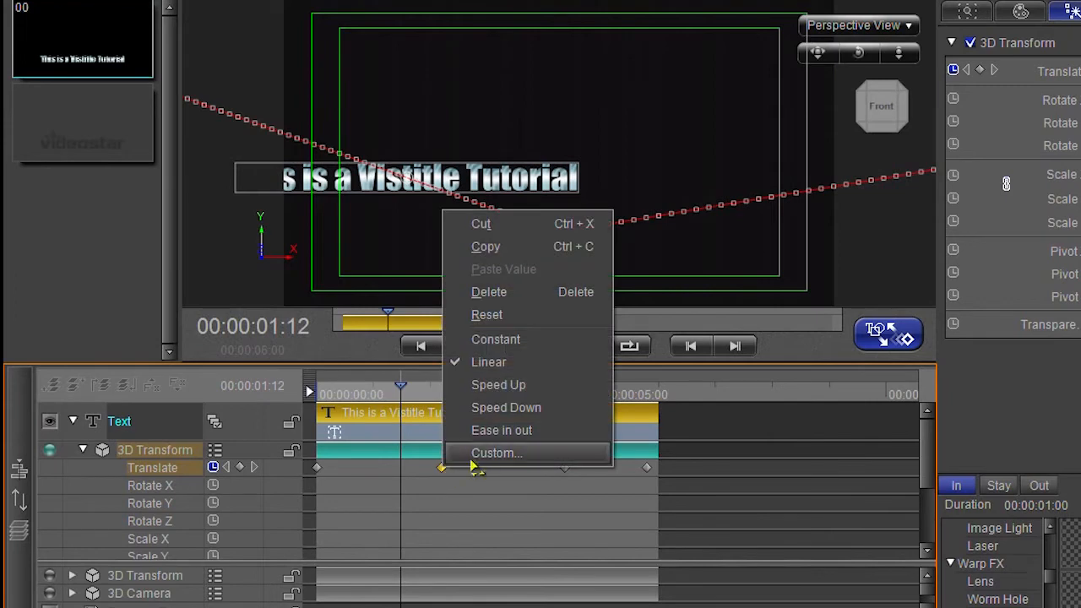
pyautogui.moveTo(505, 461)
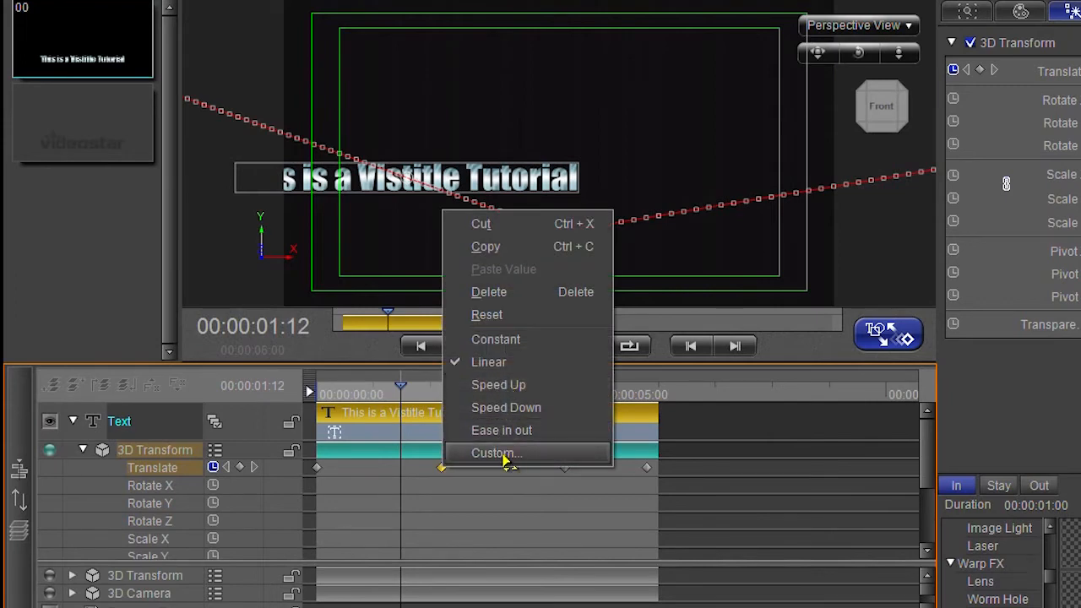
pyautogui.moveTo(498, 385)
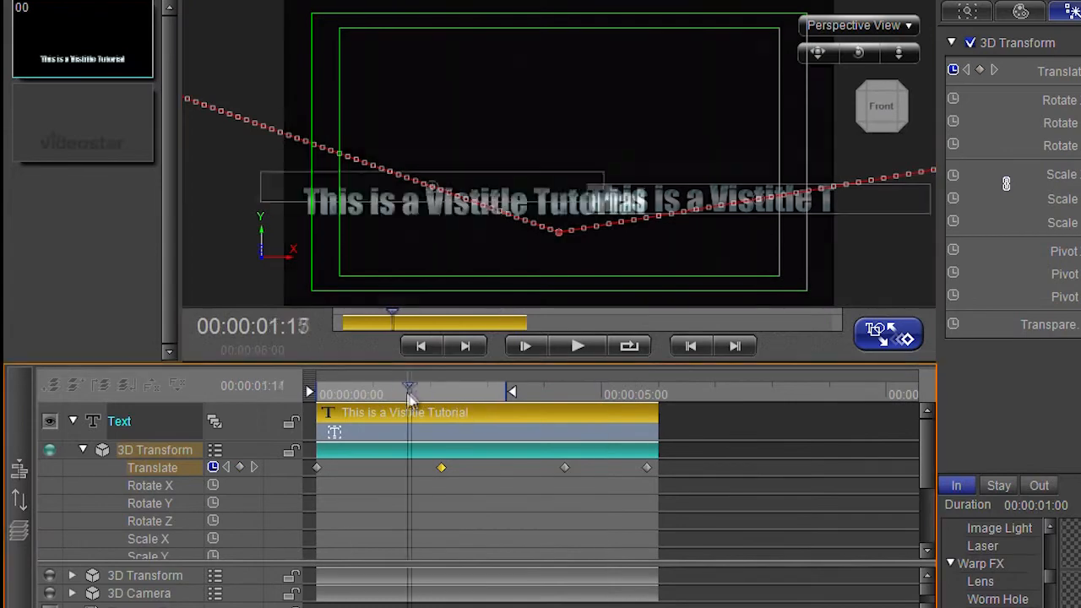
pyautogui.click(578, 345)
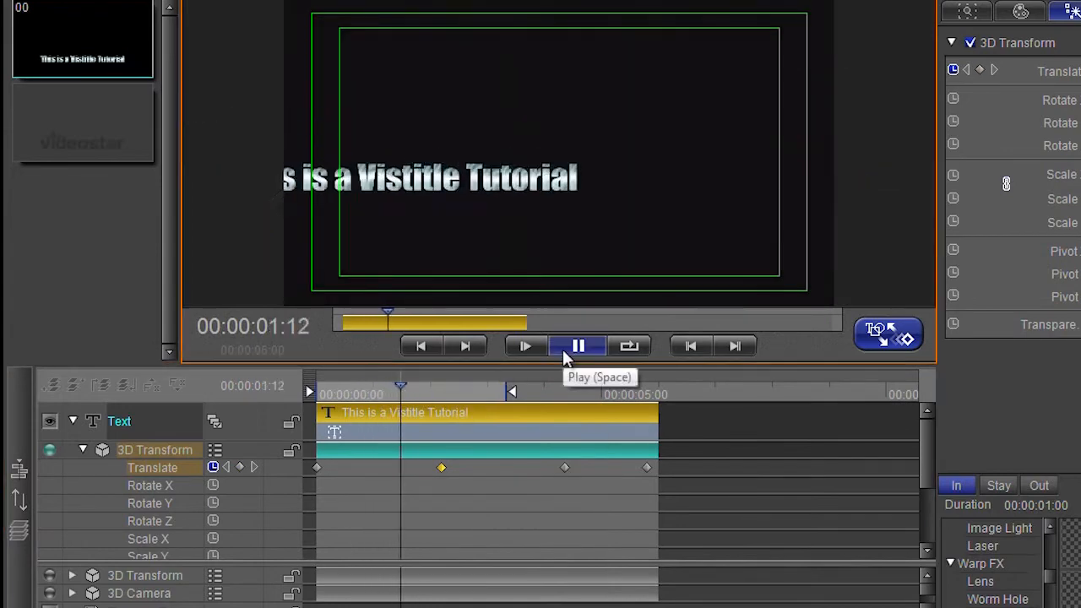
pyautogui.click(578, 346)
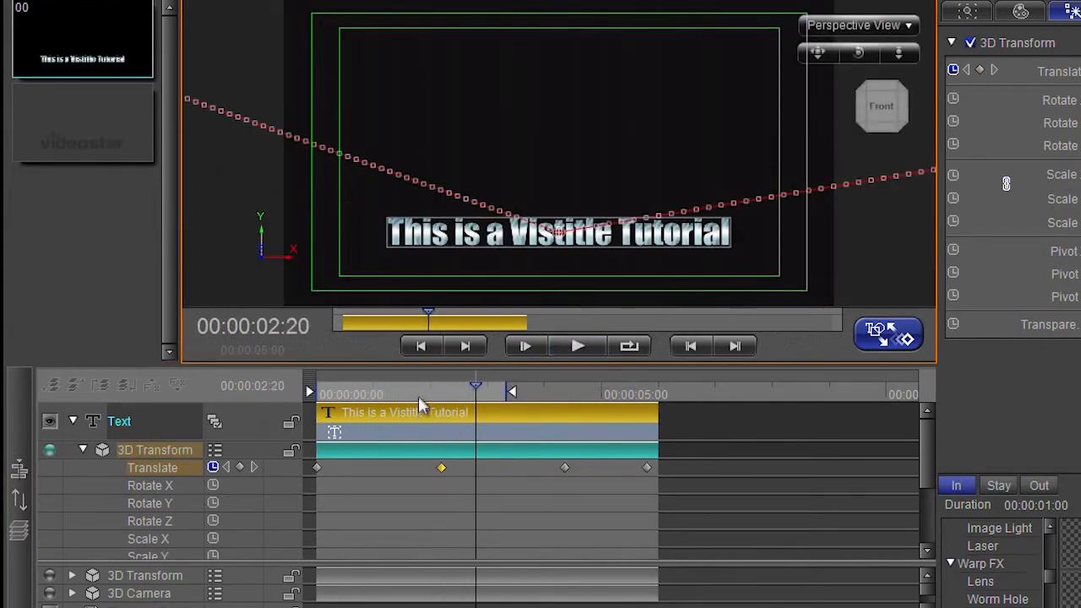
pyautogui.rightClick(441, 468)
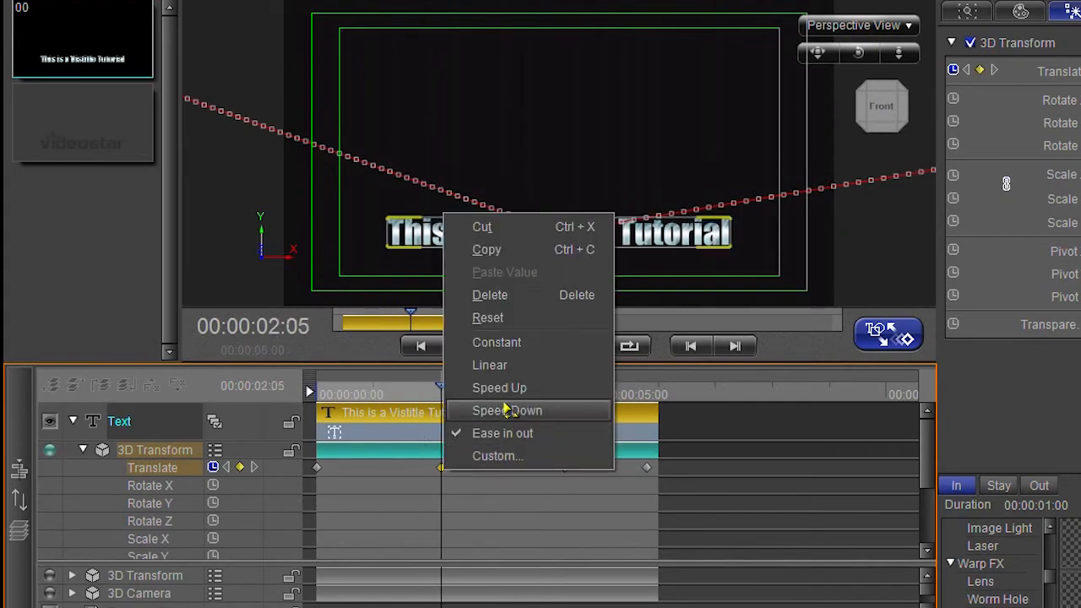
pyautogui.moveTo(532, 365)
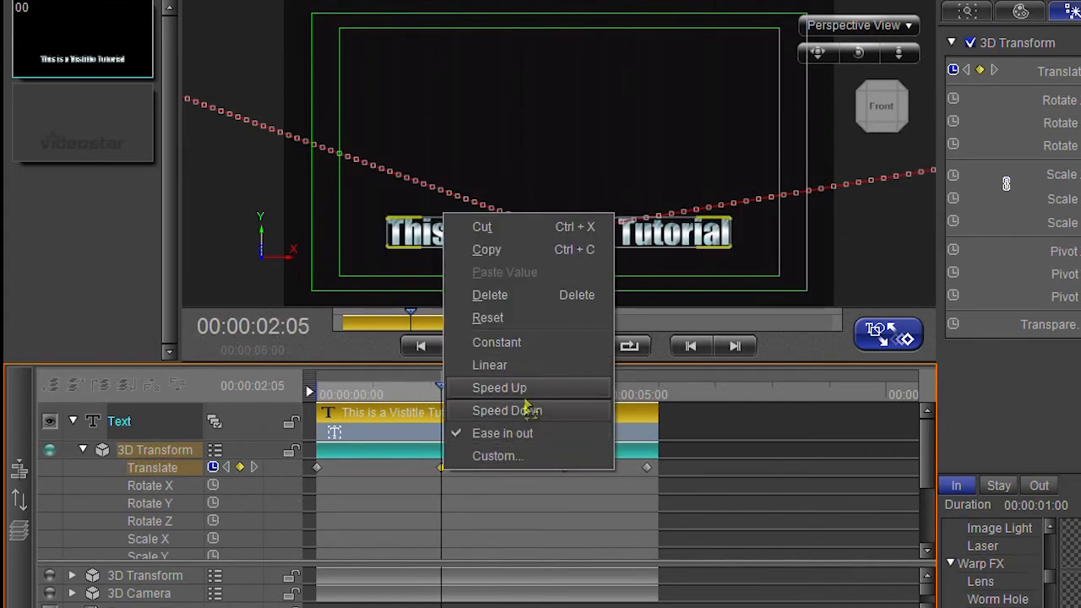
pyautogui.moveTo(499, 388)
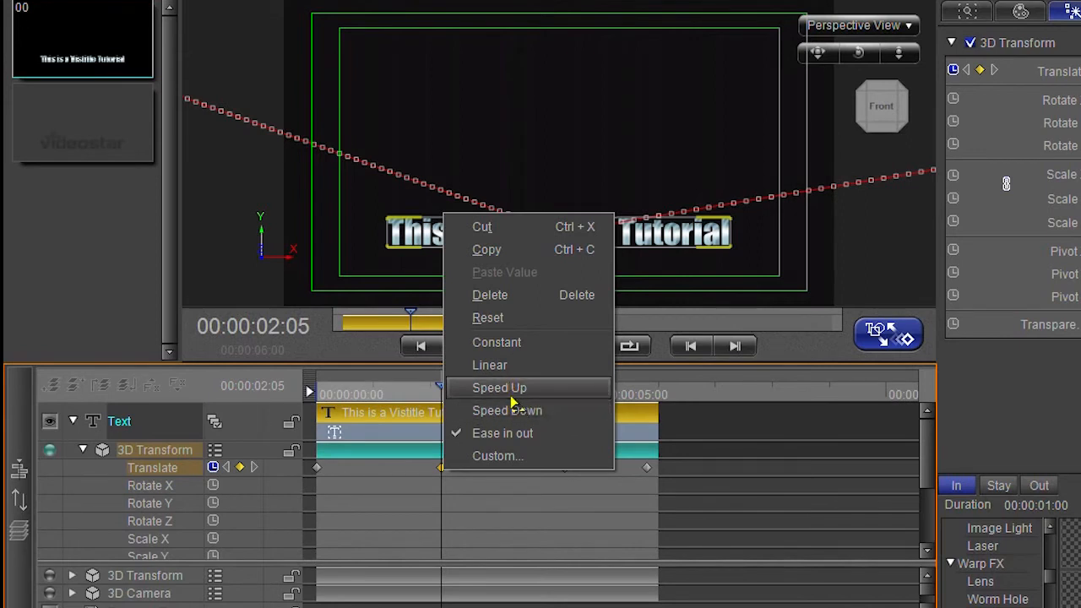
pyautogui.moveTo(502, 433)
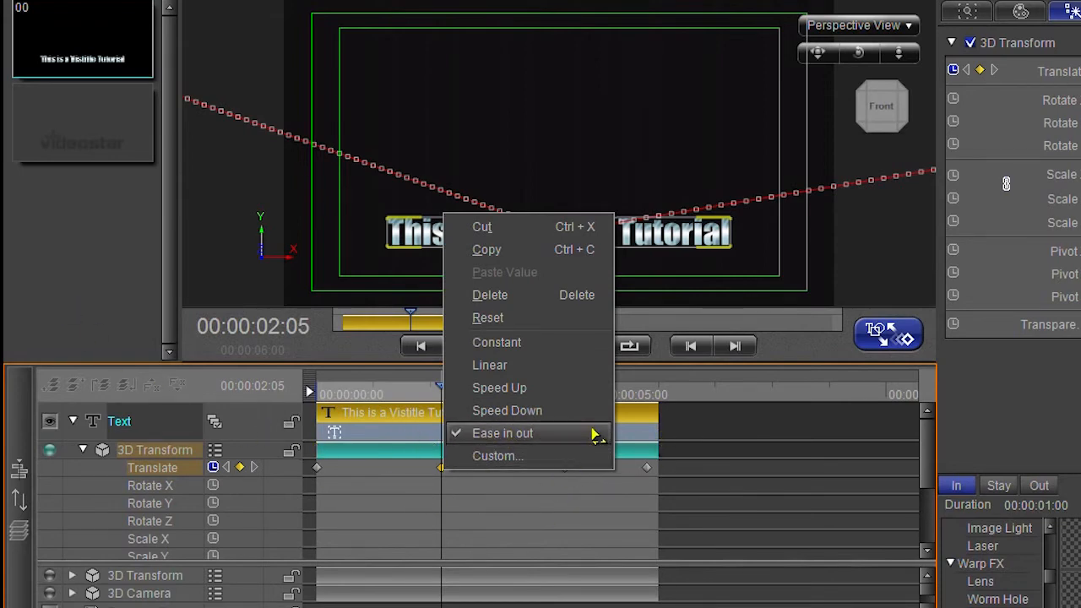
pyautogui.moveTo(496, 342)
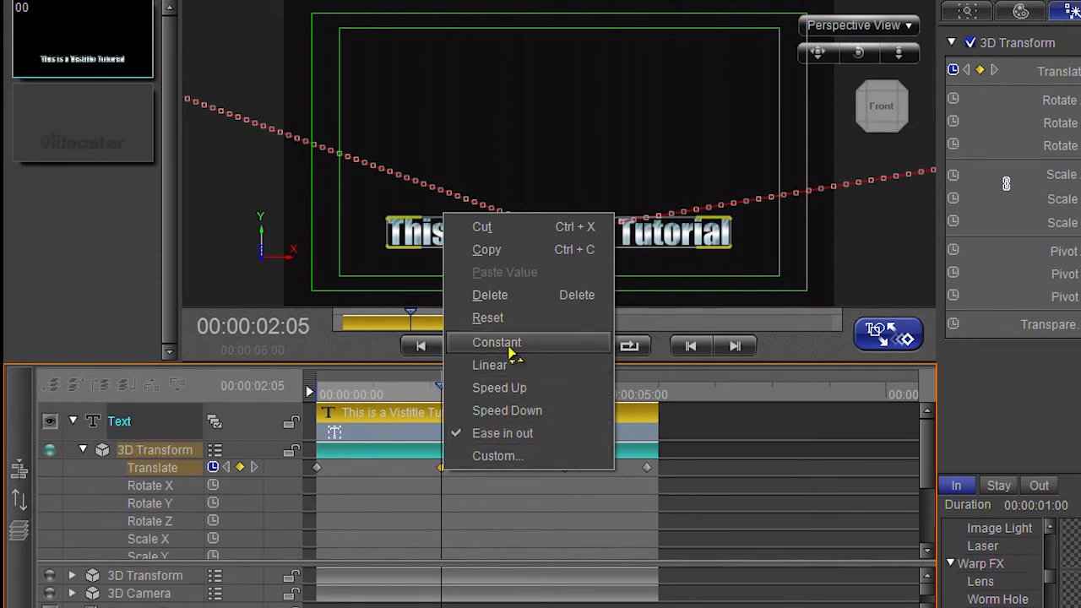
pyautogui.moveTo(479, 523)
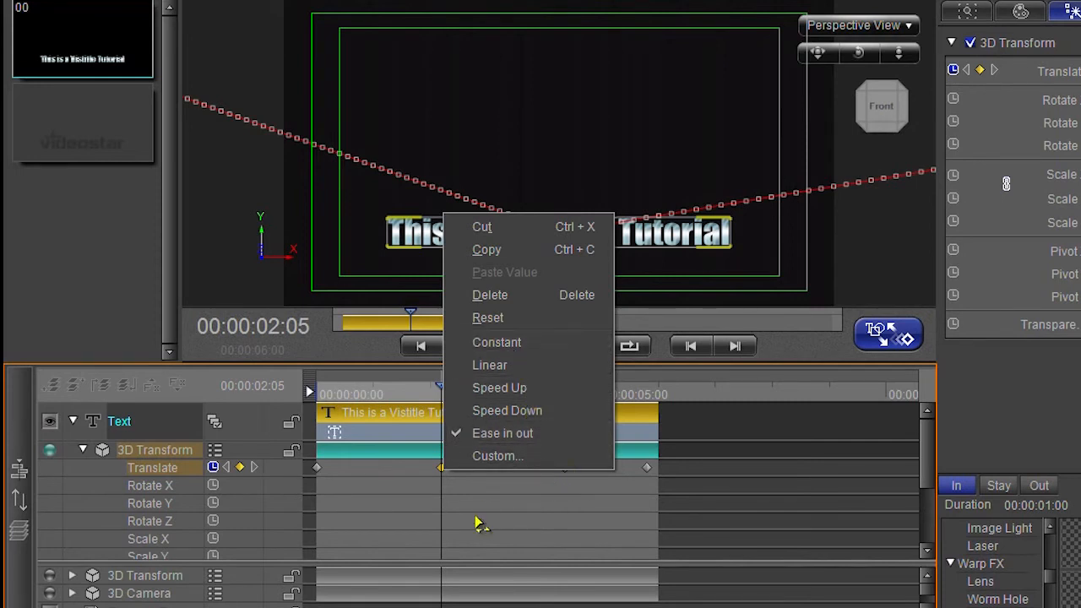
pyautogui.moveTo(452, 477)
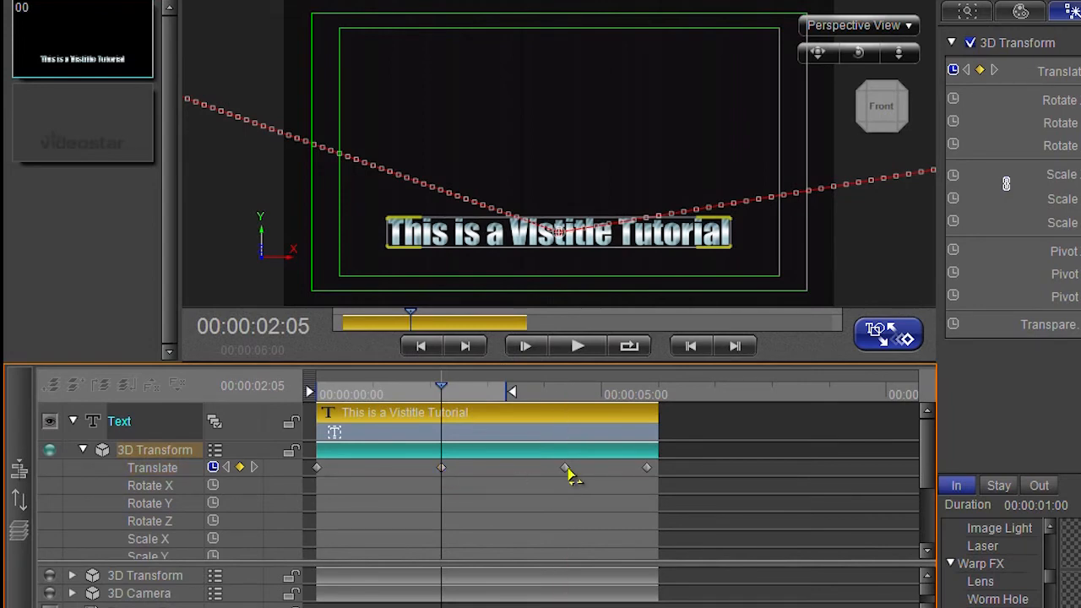
# Step: Move the title to the upper right at 00:00:04:09 and preview the animation
pyautogui.moveTo(441, 391); pyautogui.dragTo(564, 390)
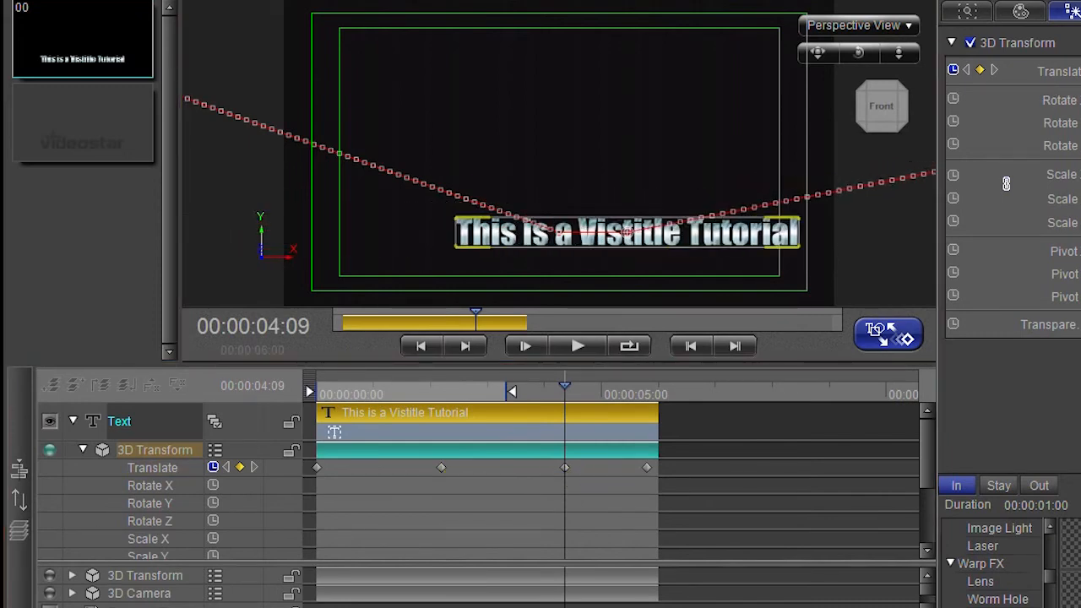
pyautogui.moveTo(625, 233); pyautogui.dragTo(621, 103)
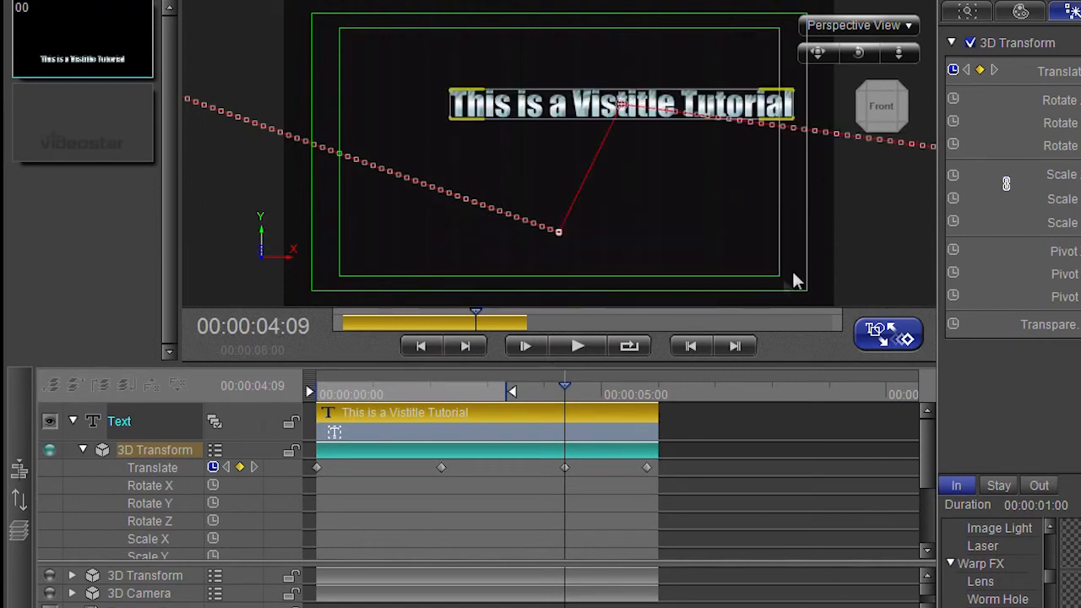
pyautogui.click(336, 394)
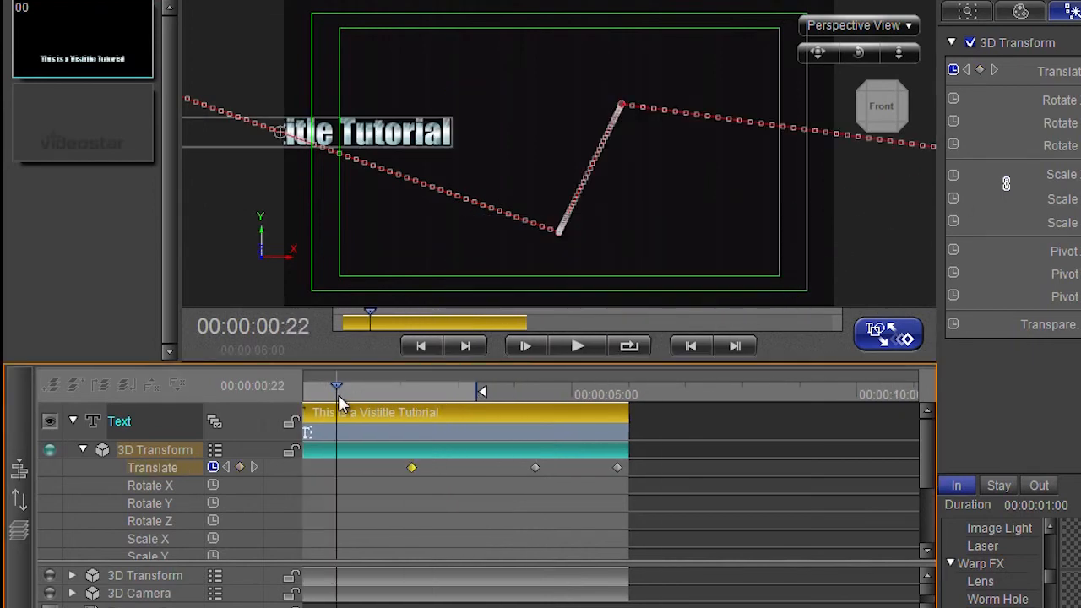
pyautogui.click(578, 345)
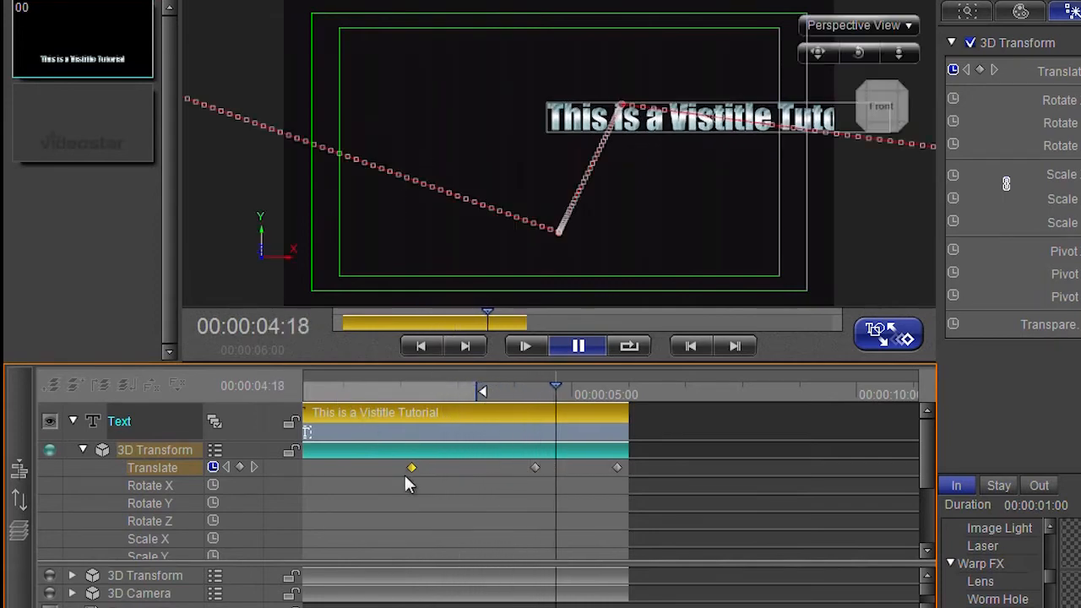
pyautogui.rightClick(411, 467)
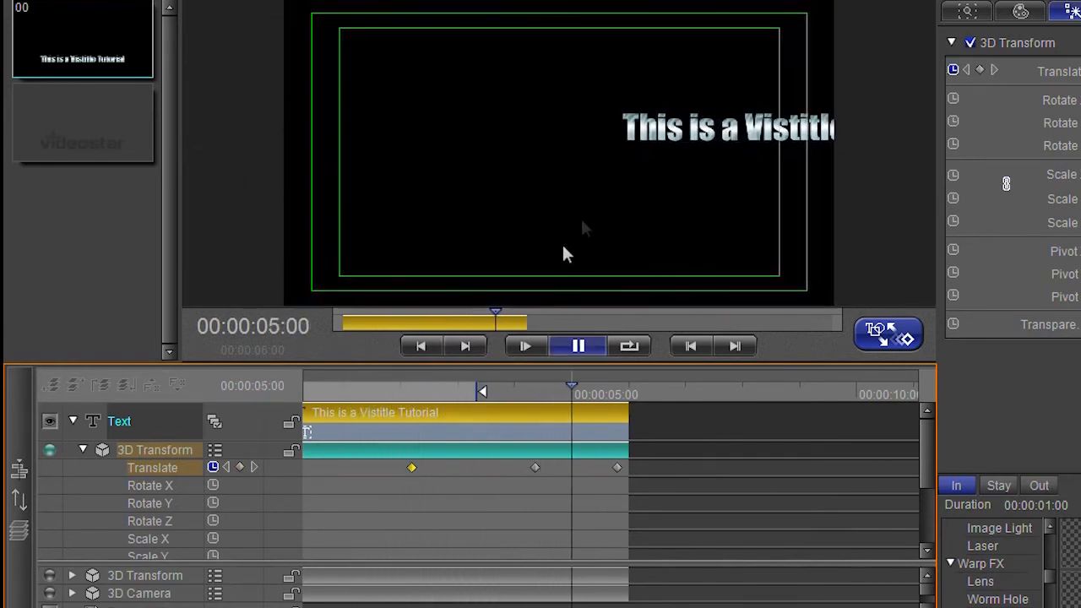
pyautogui.click(579, 345)
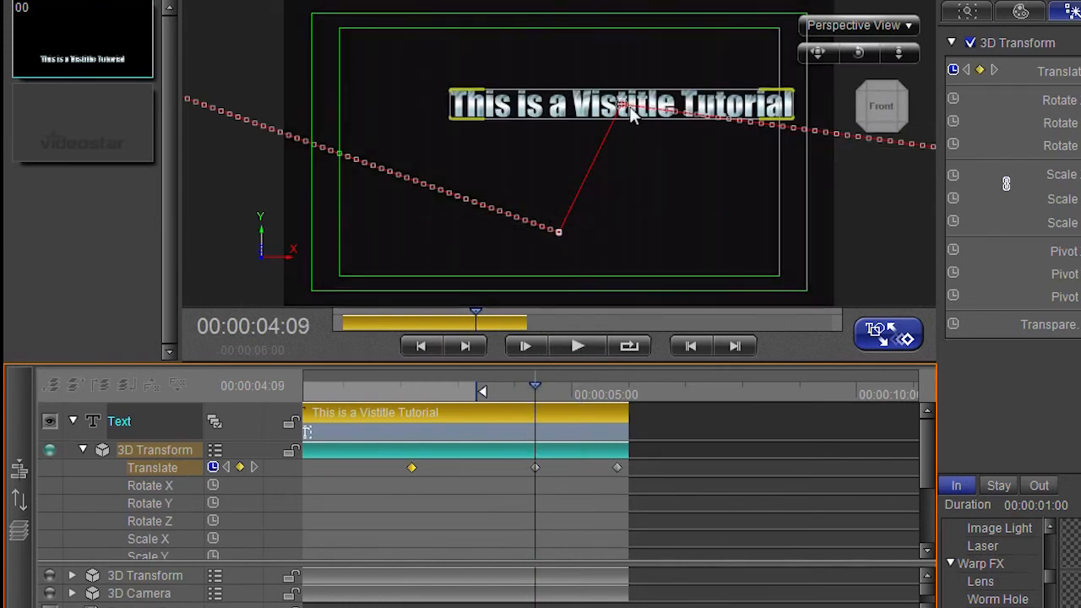
# Step: Open a custom interpolation curve for the Translate keyframes at 2:05 and 4:09
pyautogui.moveTo(534, 385); pyautogui.dragTo(411, 386)
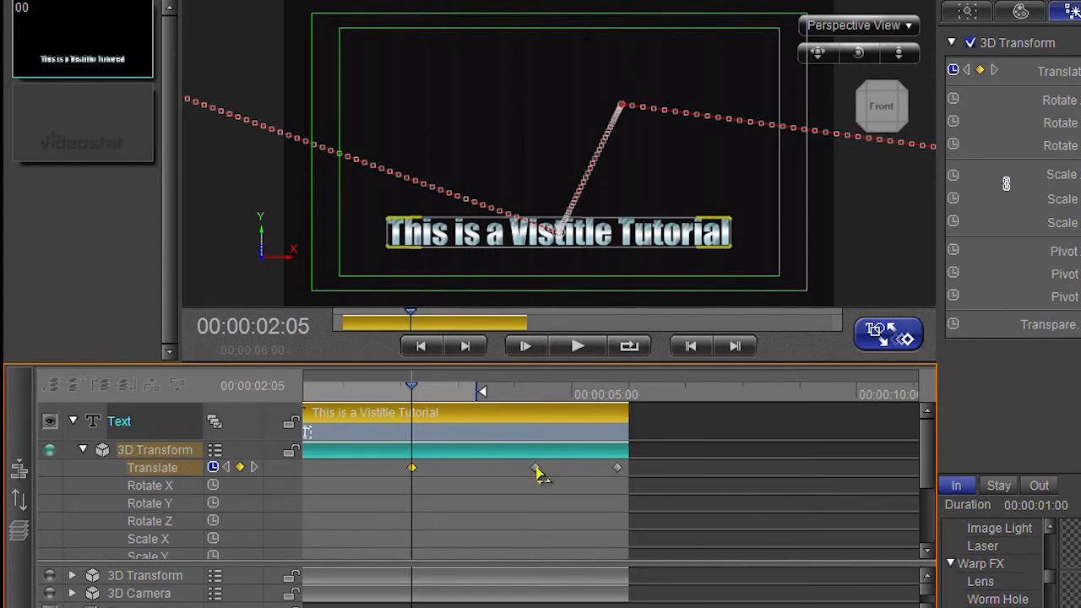
pyautogui.rightClick(411, 467)
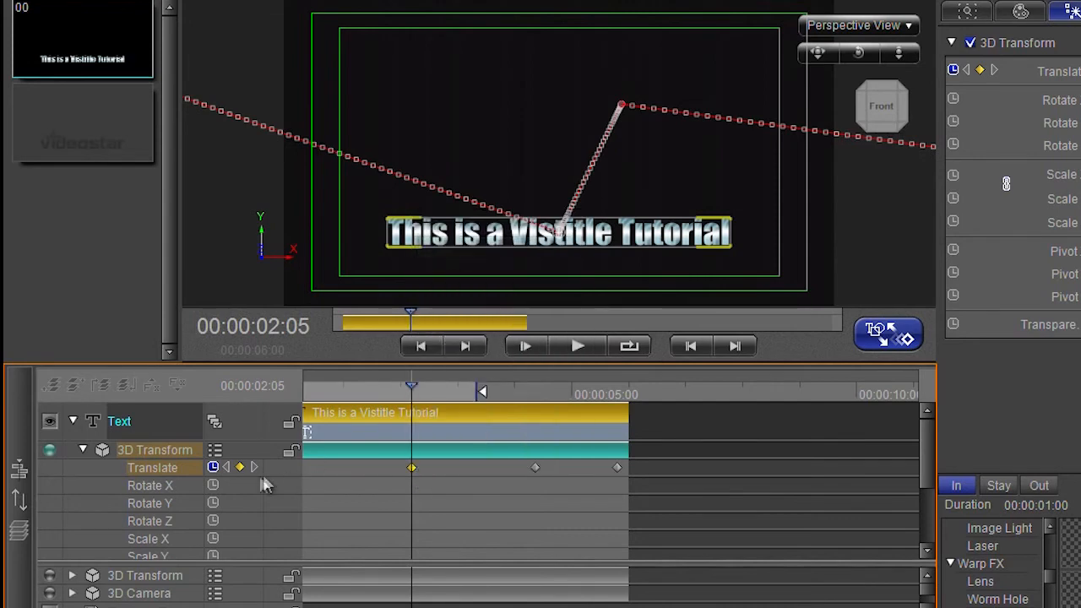
pyautogui.moveTo(411, 394); pyautogui.dragTo(535, 394)
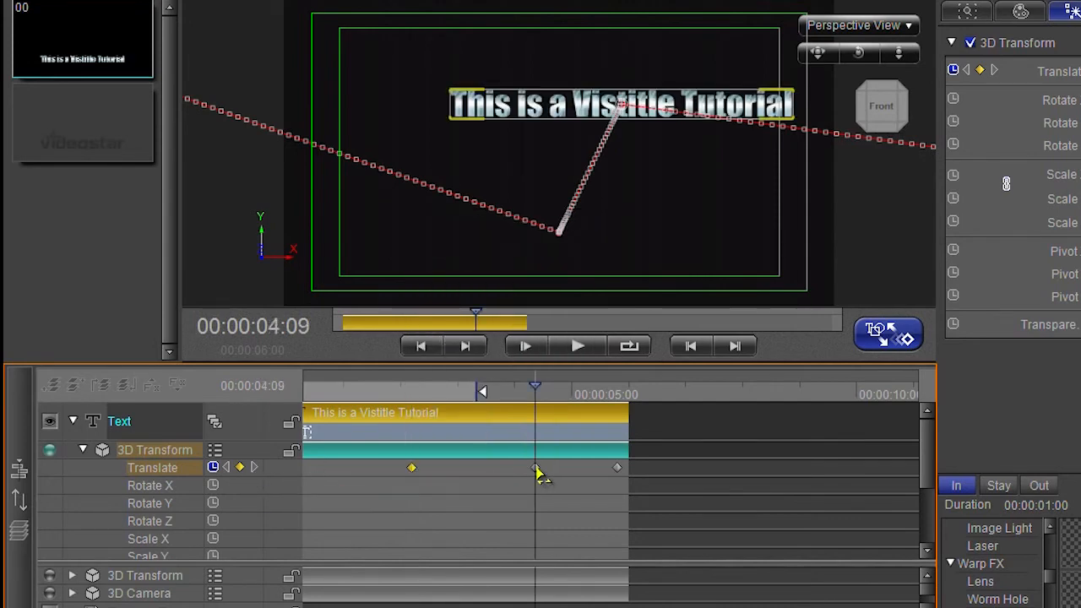
pyautogui.click(577, 346)
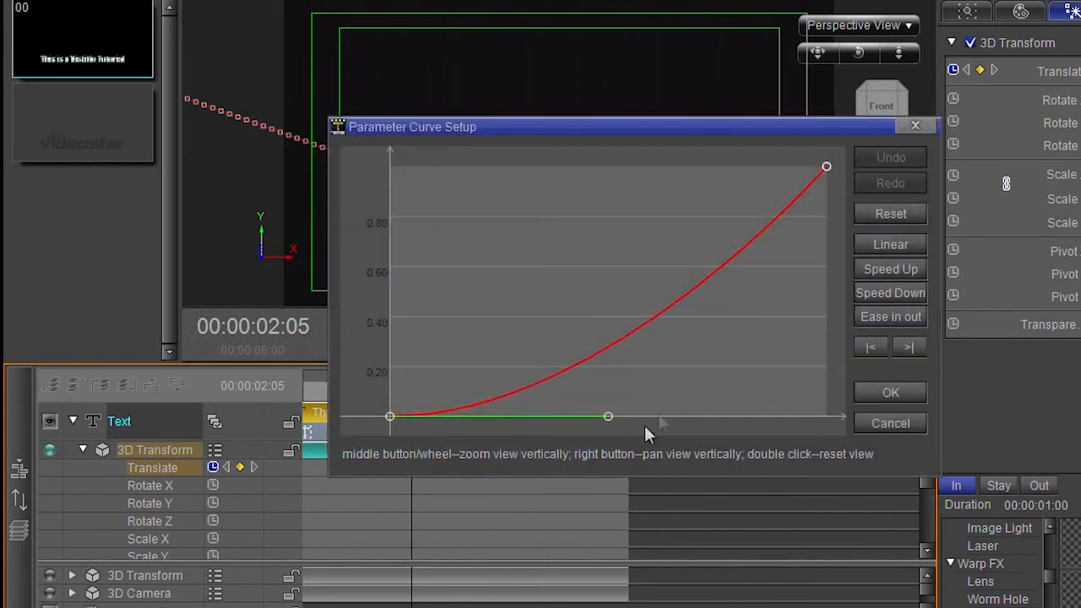
# Step: Drag the Parameter Curve handle into an S shape: fast, slow mid-move, fast again
pyautogui.moveTo(412, 126); pyautogui.dragTo(262, 81)
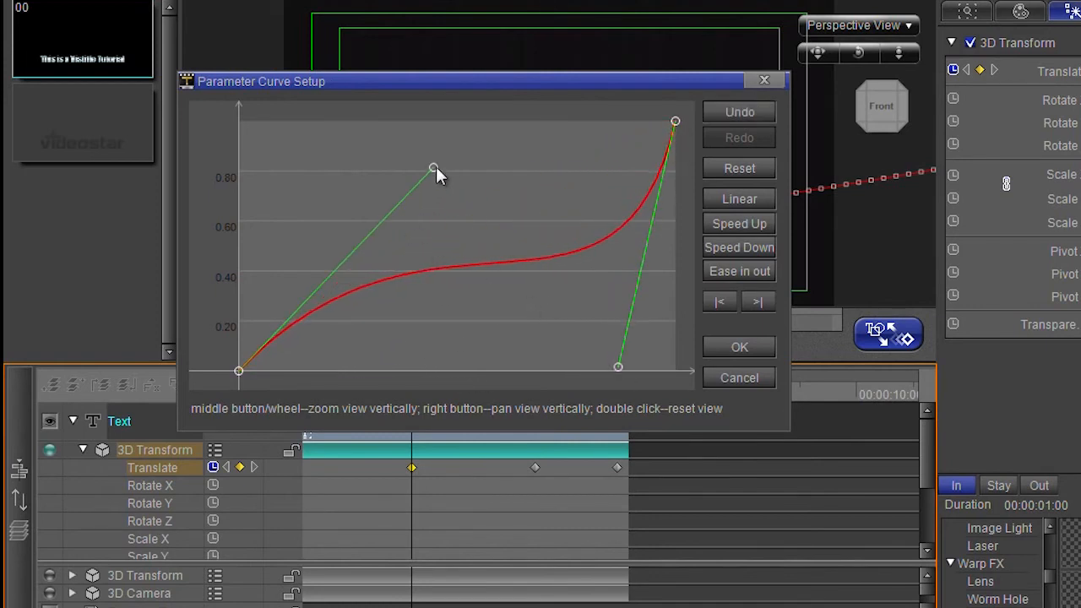
pyautogui.click(739, 346)
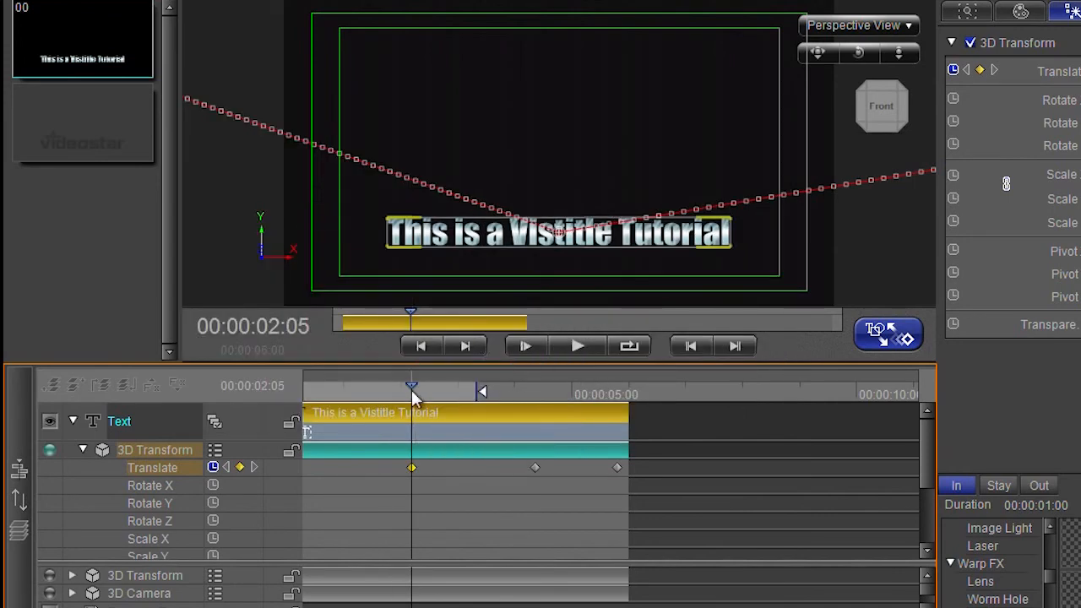
# Step: Scrub to 00:00:01:03 and open the centre motion-path vertex's options
pyautogui.moveTo(411, 391); pyautogui.dragTo(351, 390)
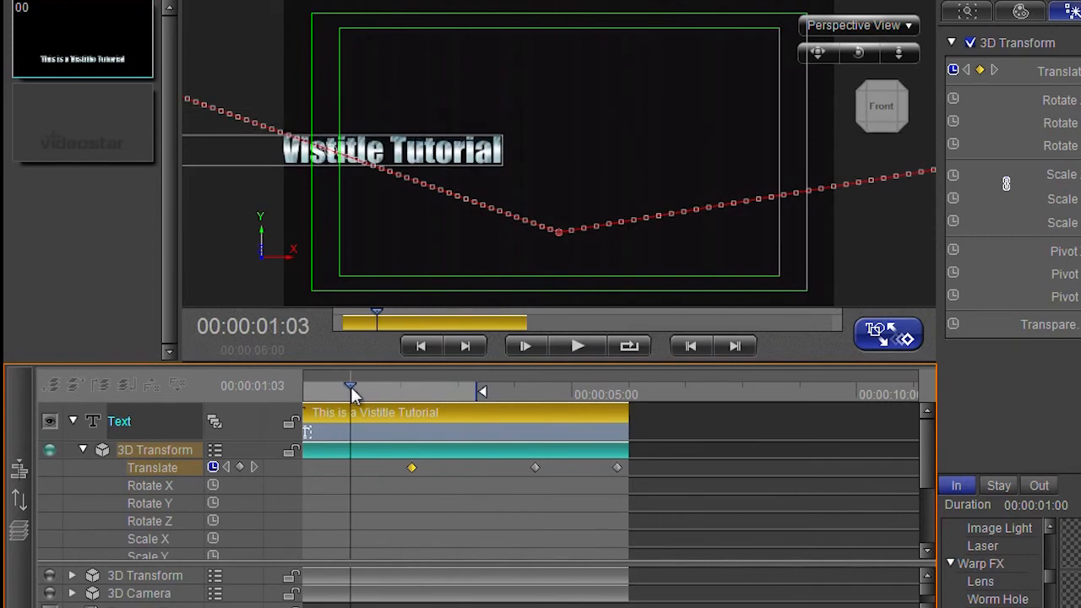
pyautogui.moveTo(564, 239)
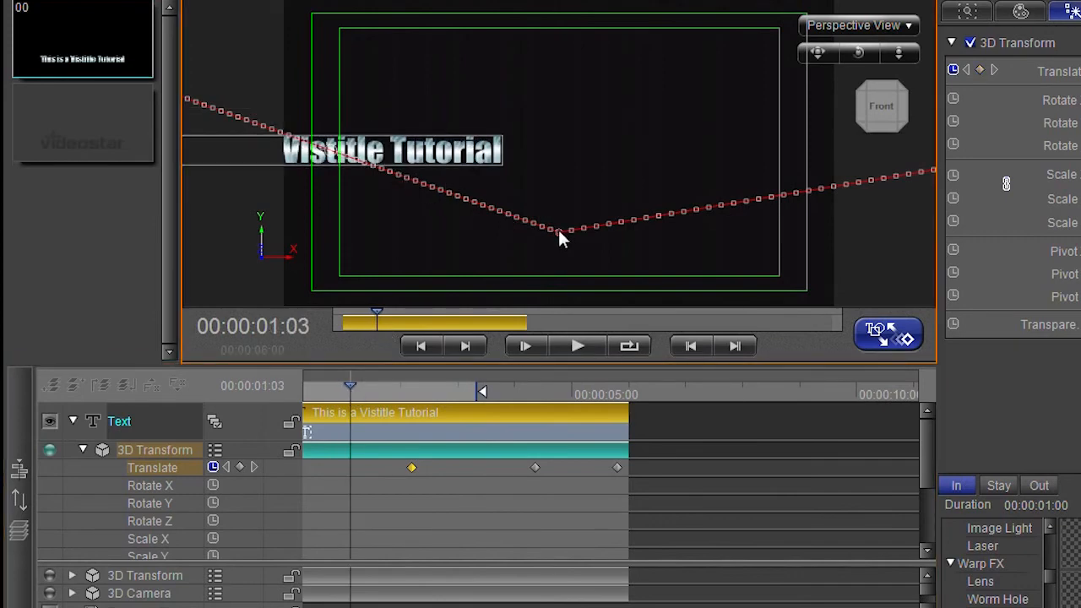
pyautogui.rightClick(559, 237)
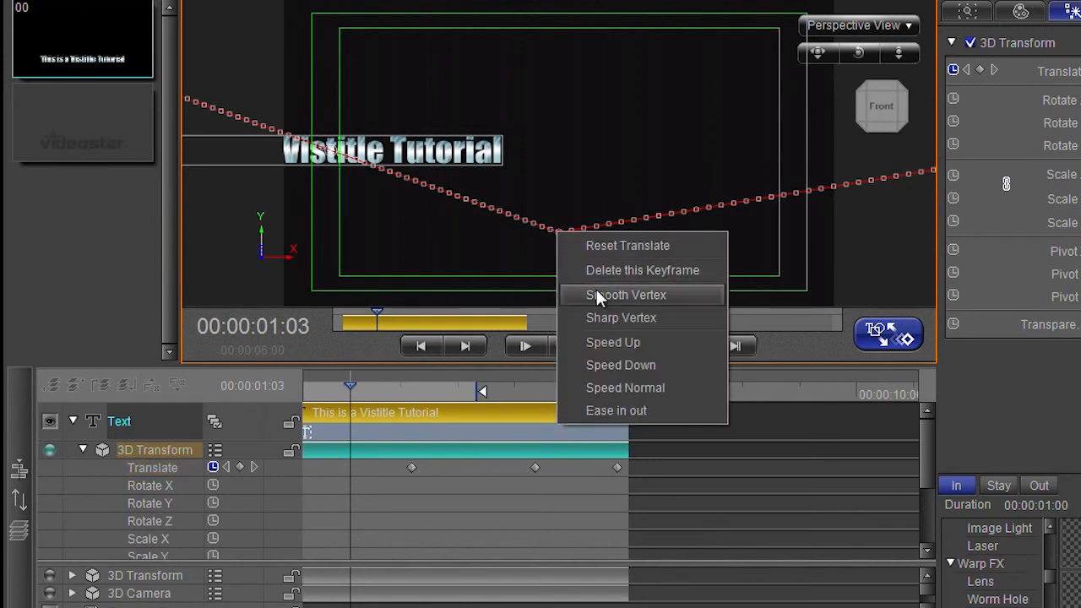
pyautogui.moveTo(604, 328)
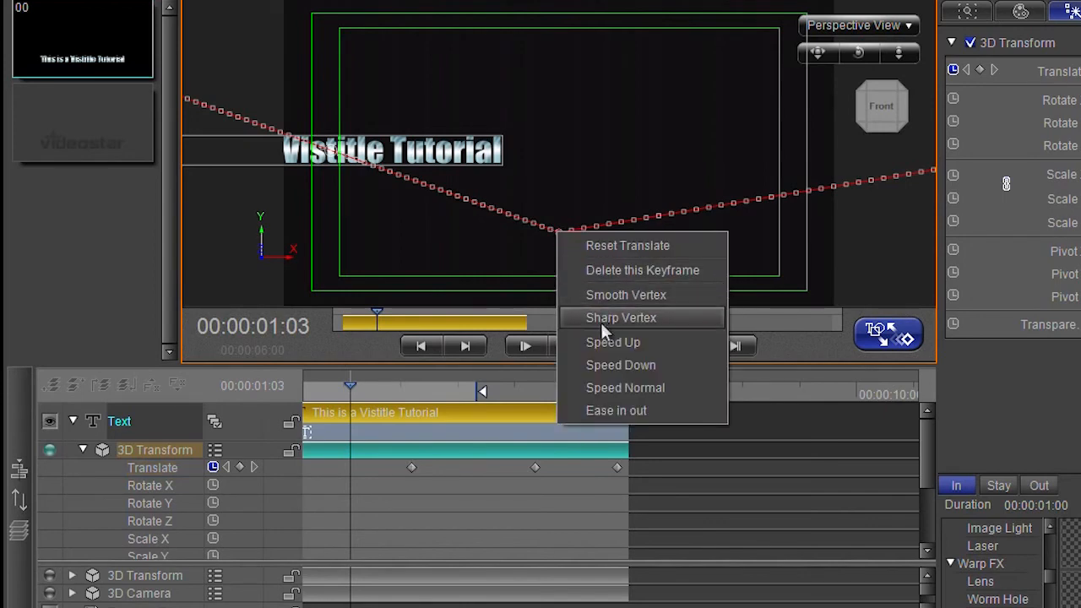
pyautogui.moveTo(566, 253)
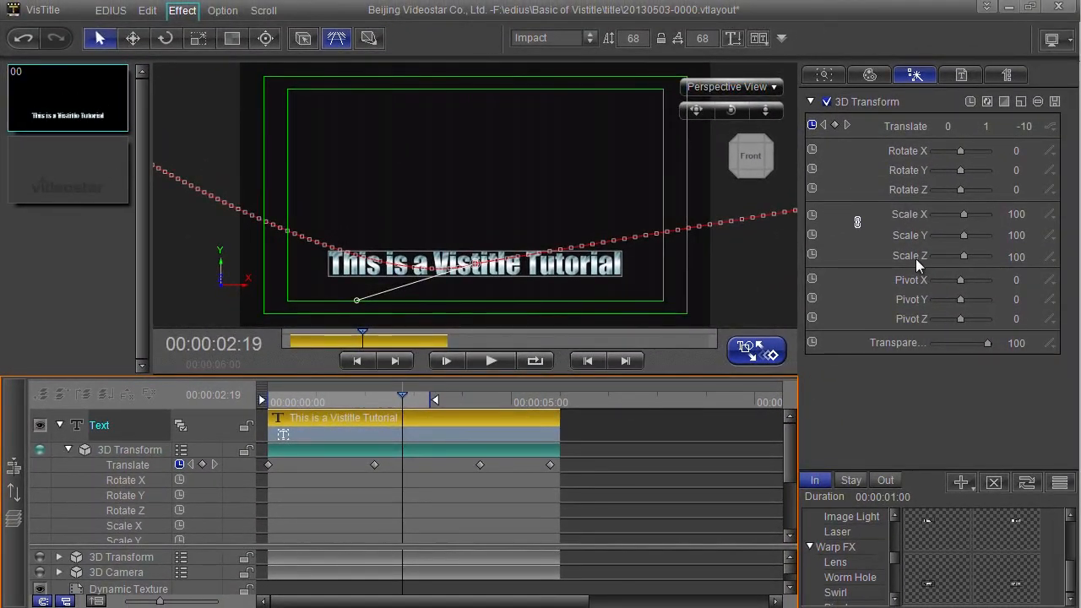
pyautogui.moveTo(812, 151)
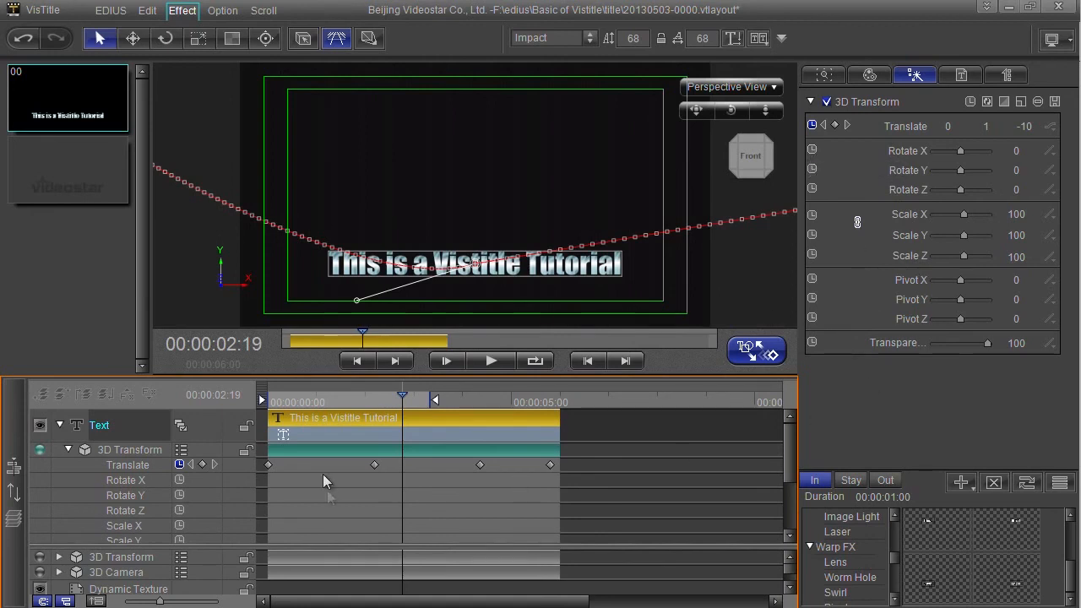
pyautogui.moveTo(237, 411)
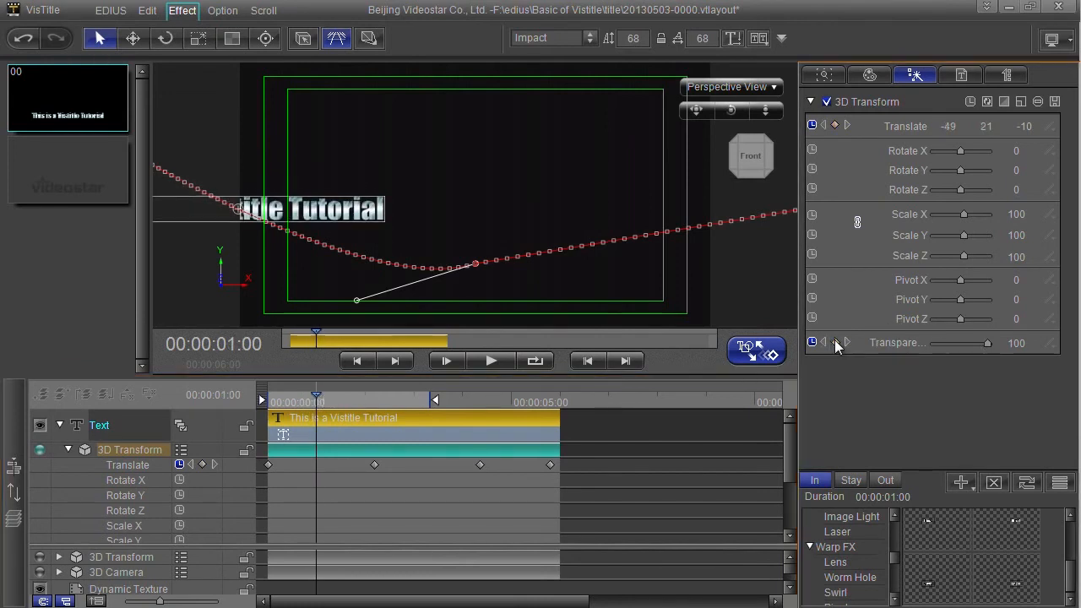
# Step: Add a Transparency keyframe at one second and play back to preview the fade-in
pyautogui.click(301, 402)
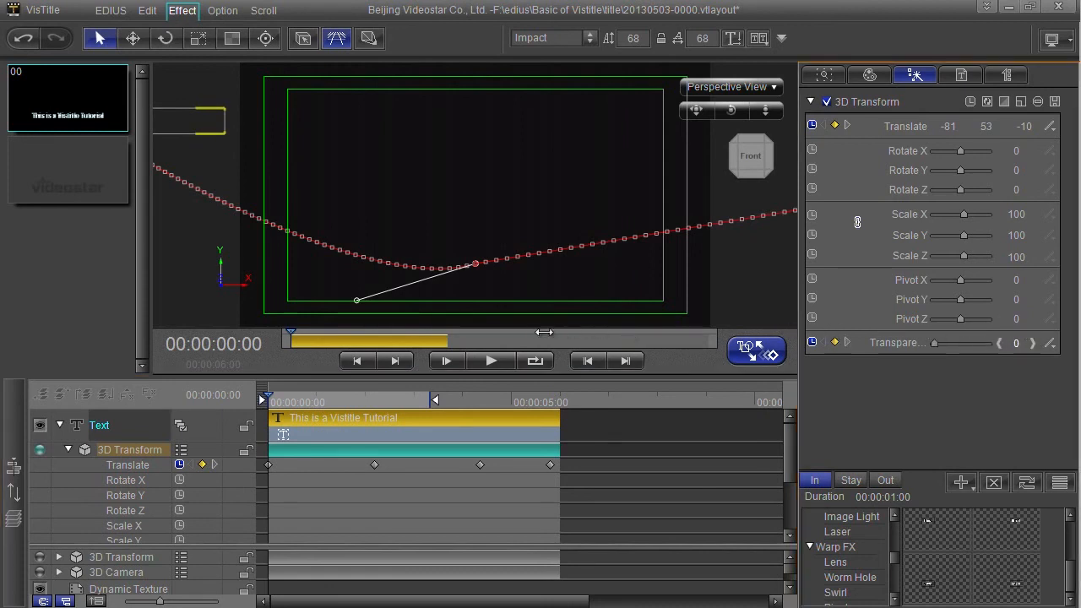
pyautogui.click(491, 361)
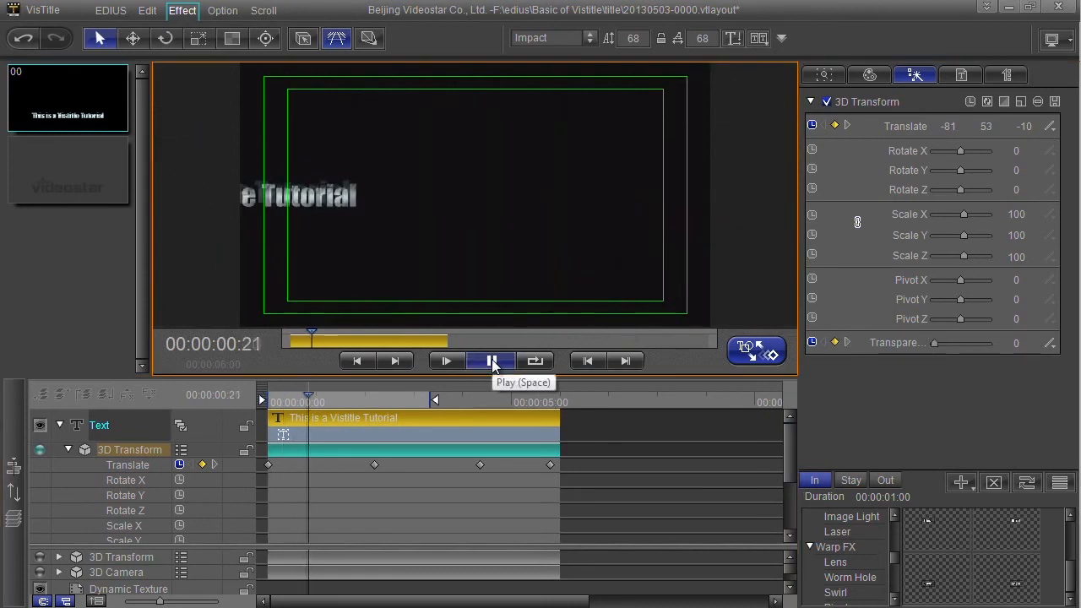